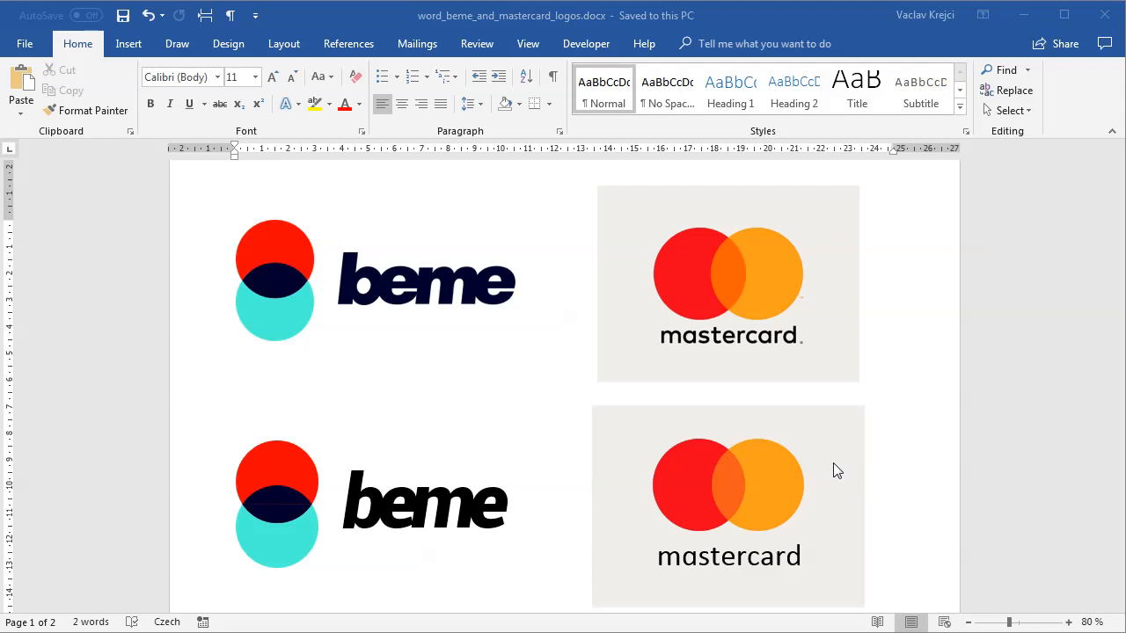
pyautogui.moveTo(564, 396)
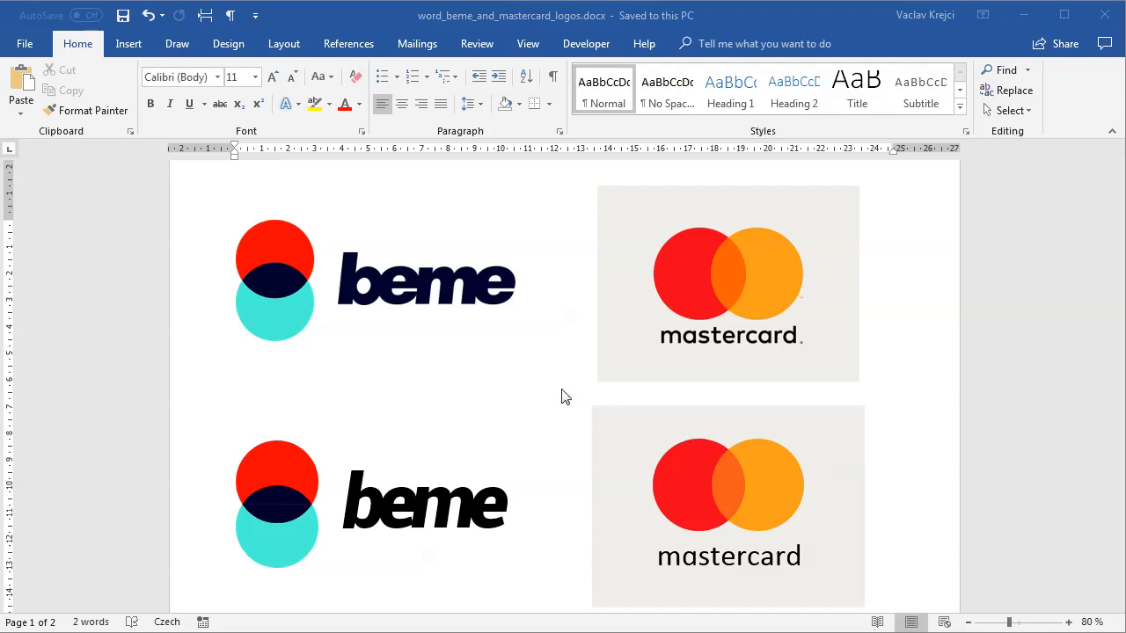
pyautogui.moveTo(405, 310)
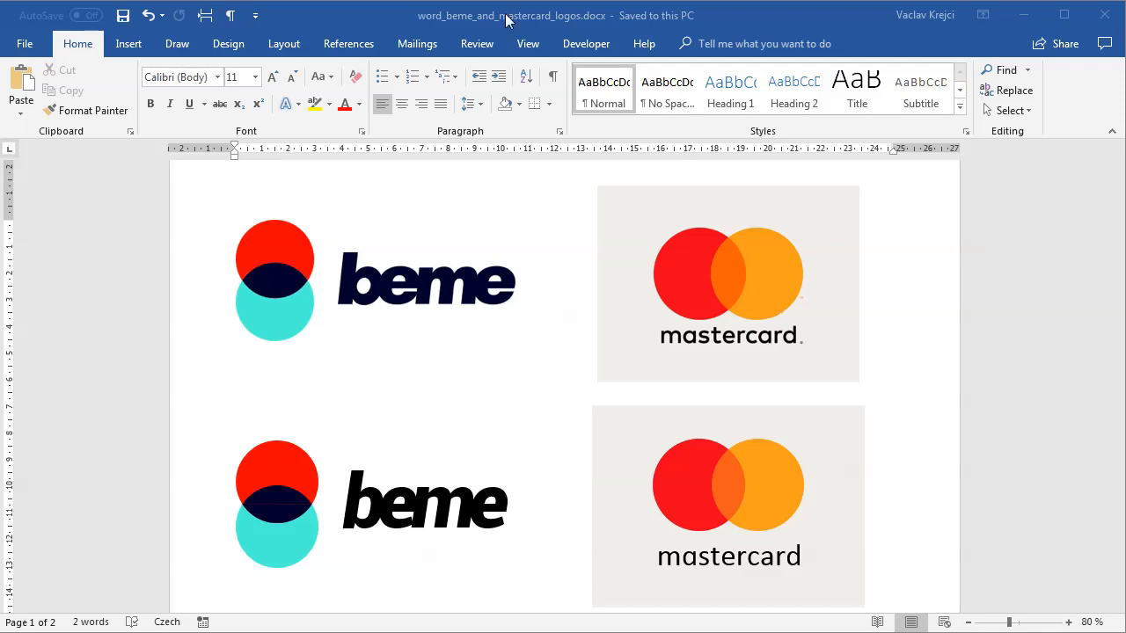
pyautogui.moveTo(391, 289)
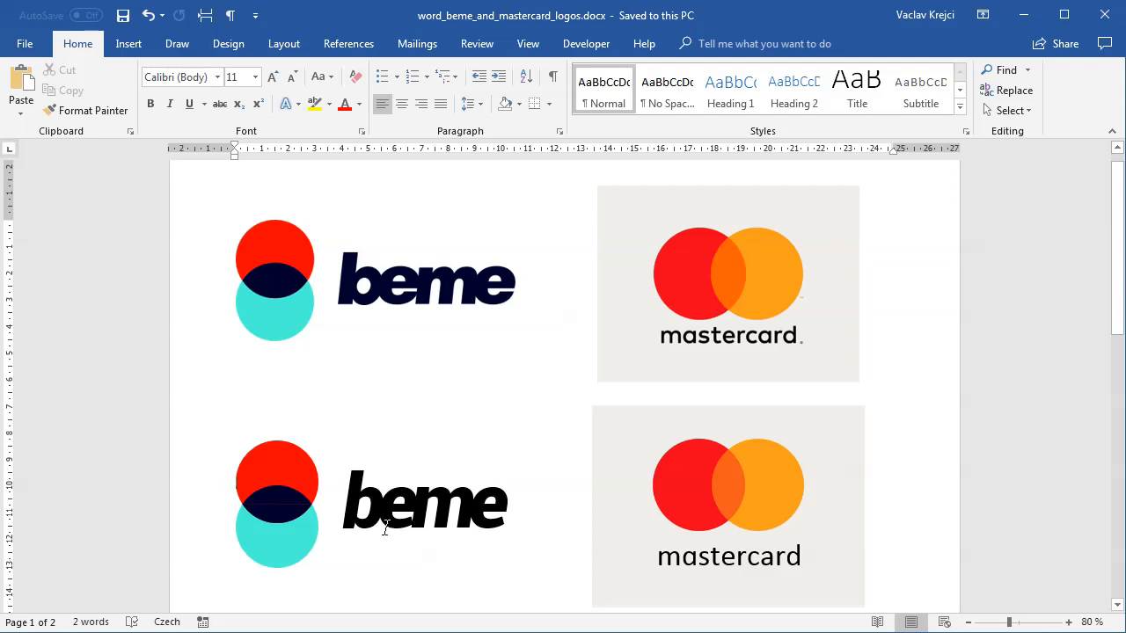
pyautogui.moveTo(491, 416)
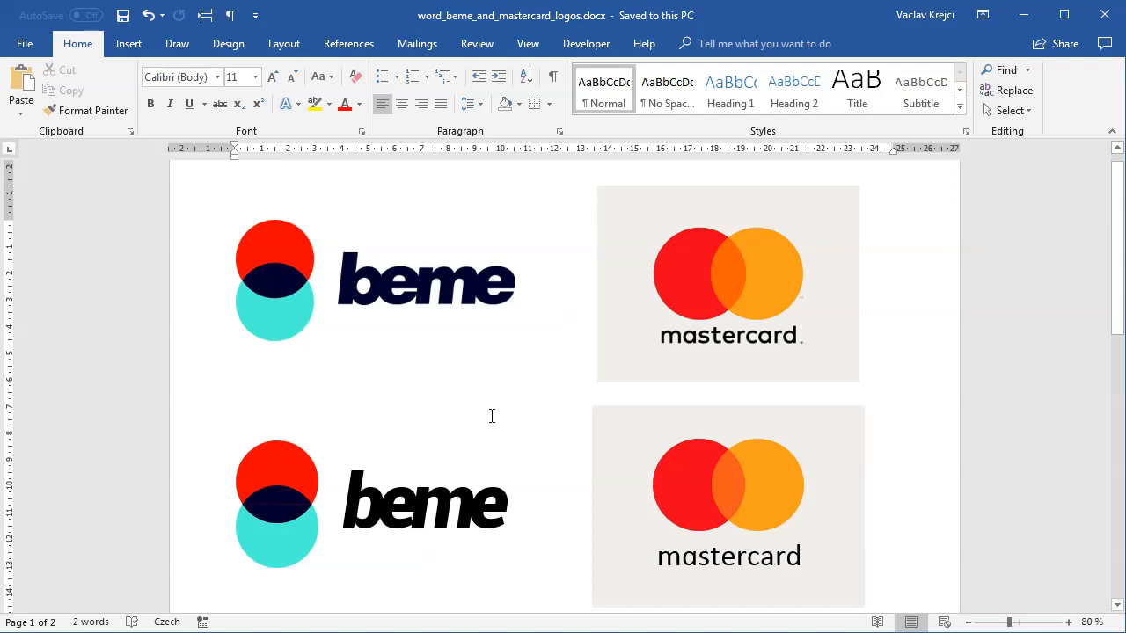
pyautogui.moveTo(492, 415)
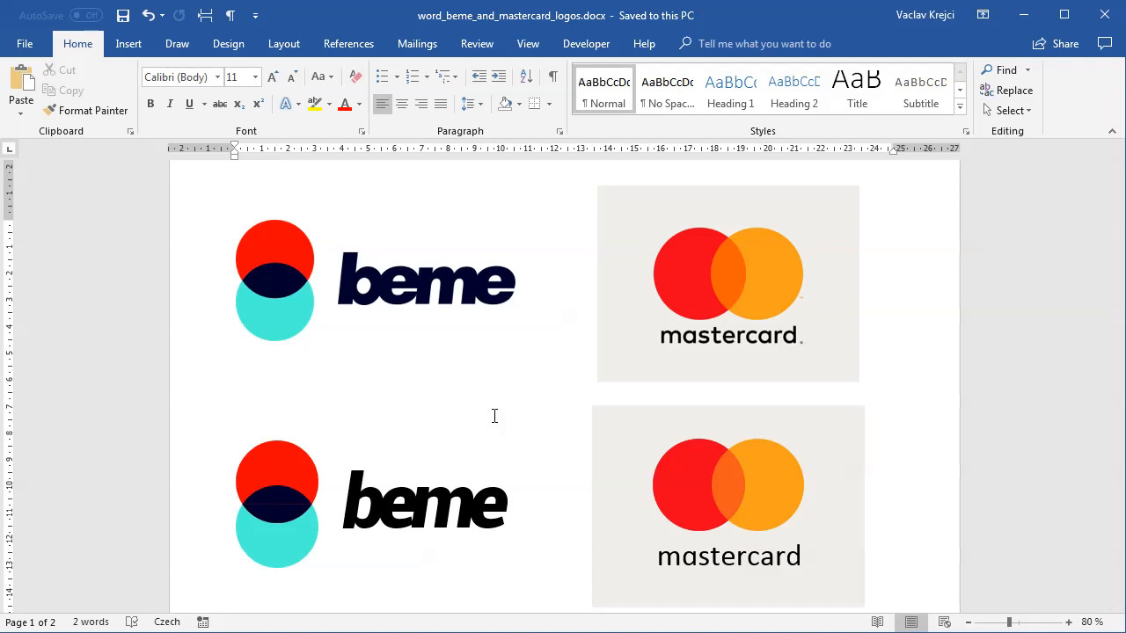
pyautogui.moveTo(281, 294)
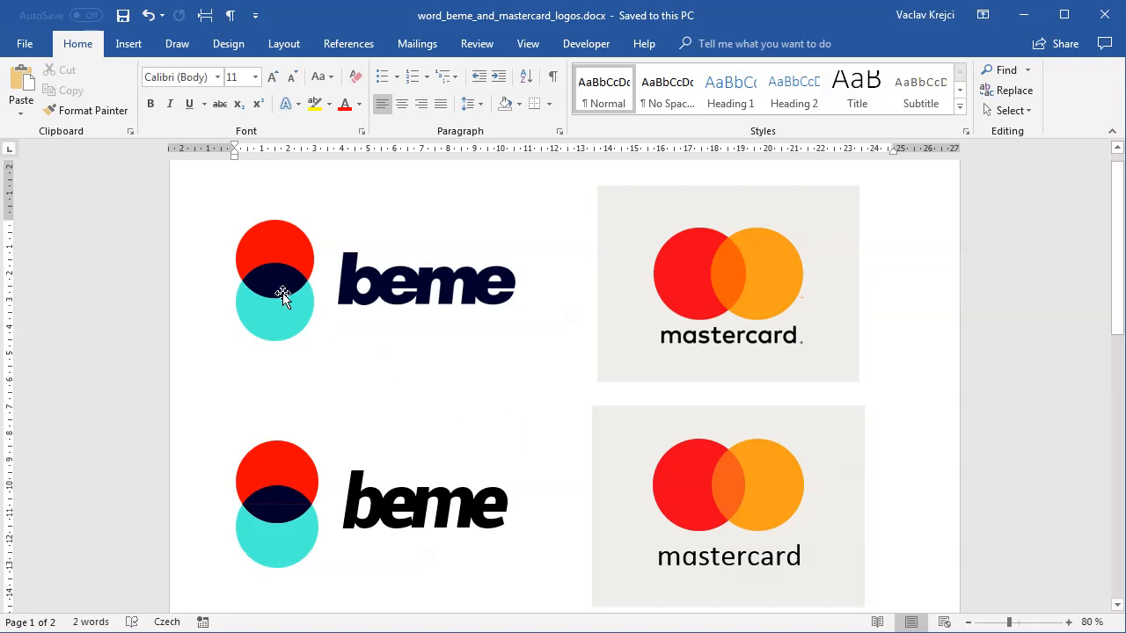
pyautogui.moveTo(260, 253)
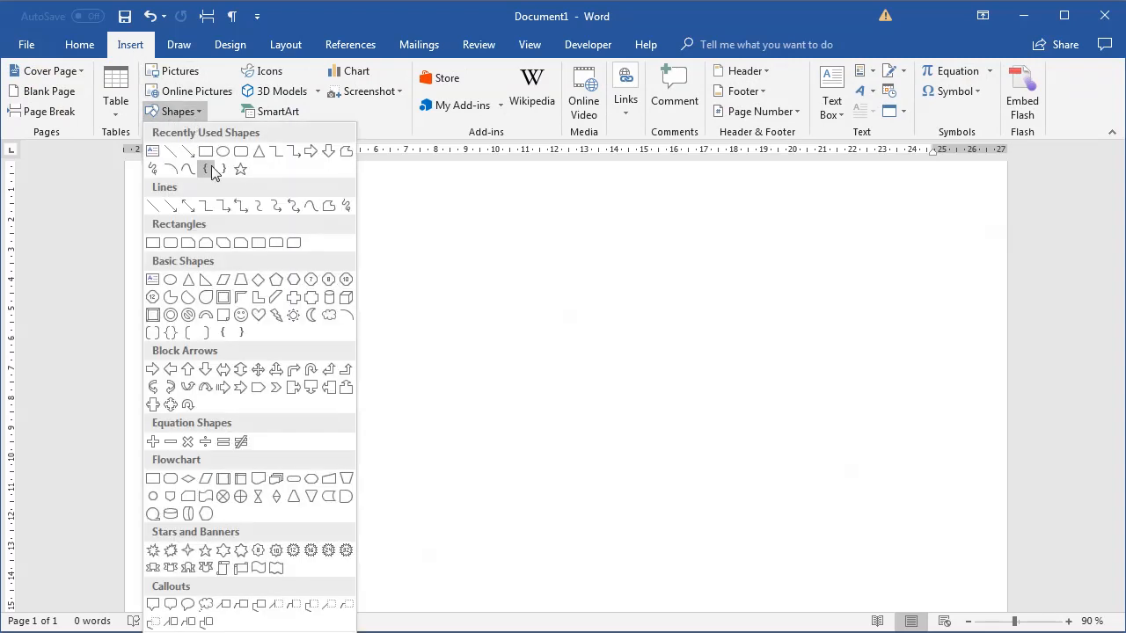
# Draw a circle and fill it red
pyautogui.click(239, 169)
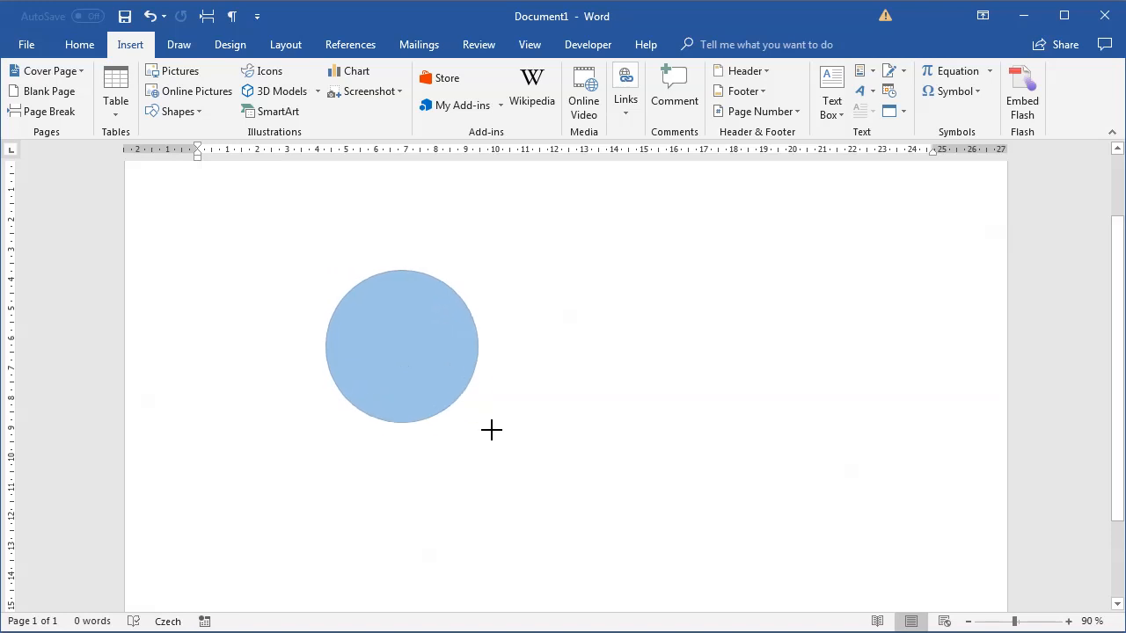
pyautogui.click(401, 345)
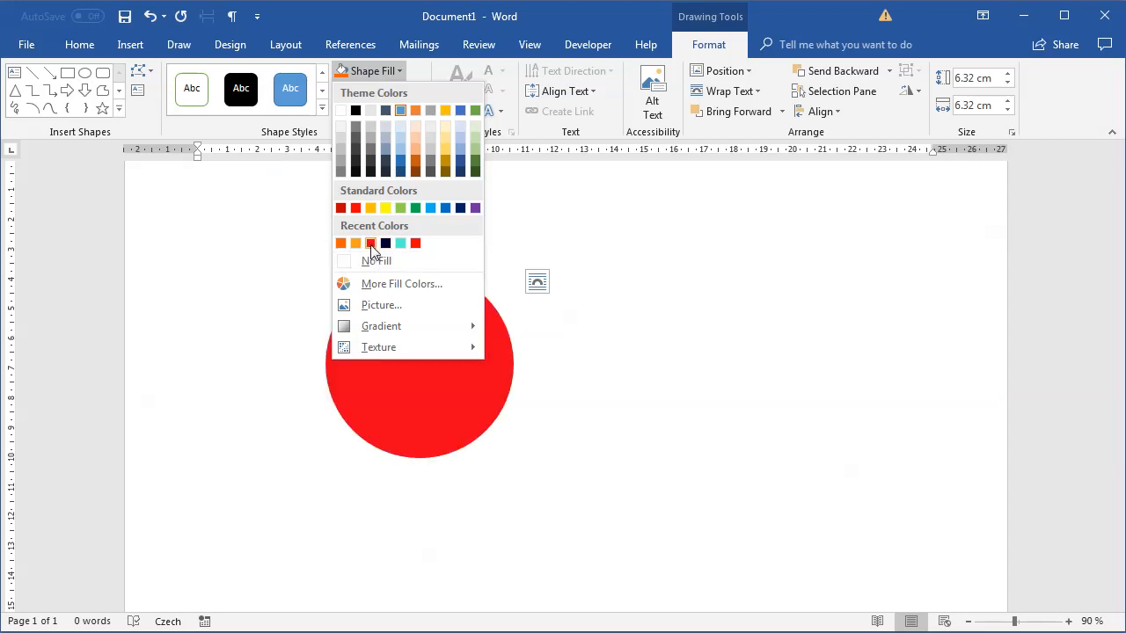
pyautogui.click(370, 243)
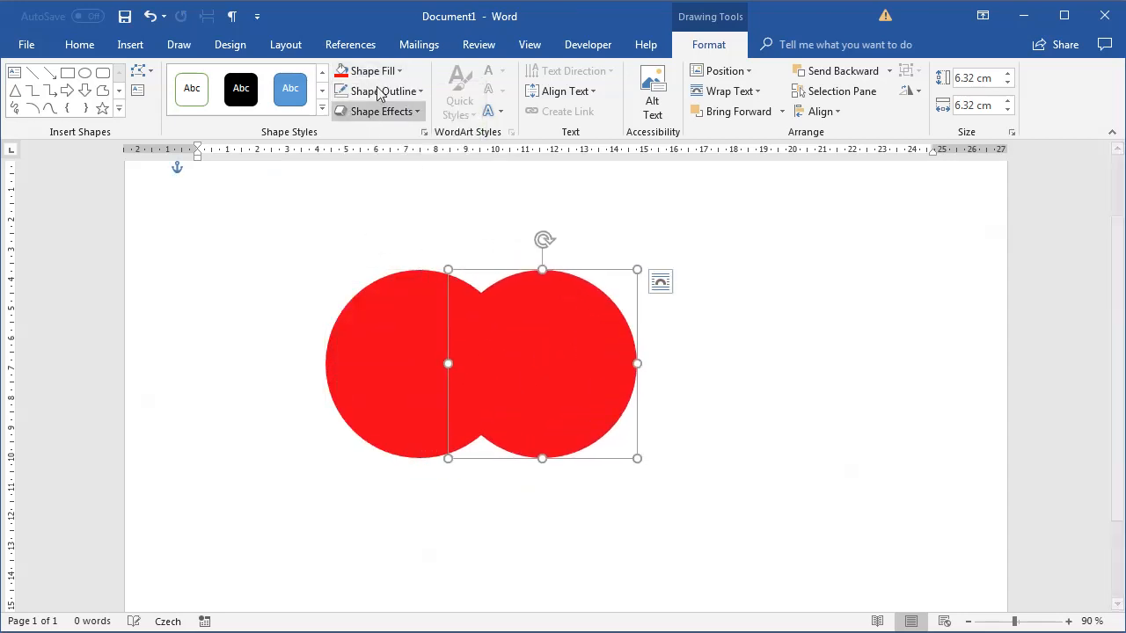
# Fill the duplicate circle orange and position the red circle overlapping it
pyautogui.click(370, 70)
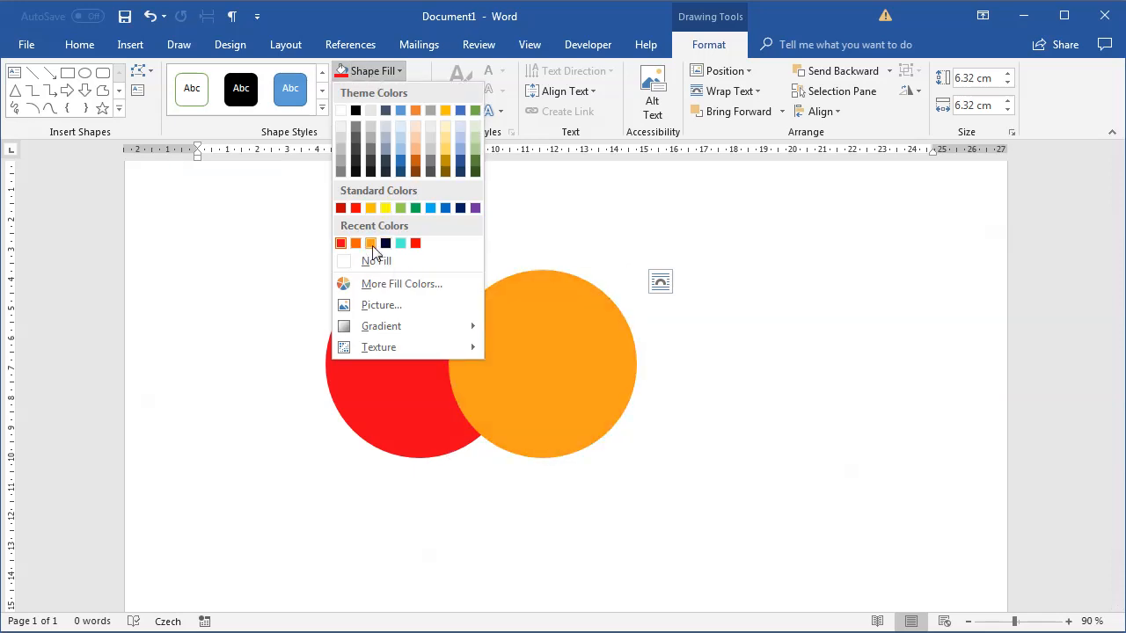
pyautogui.click(369, 242)
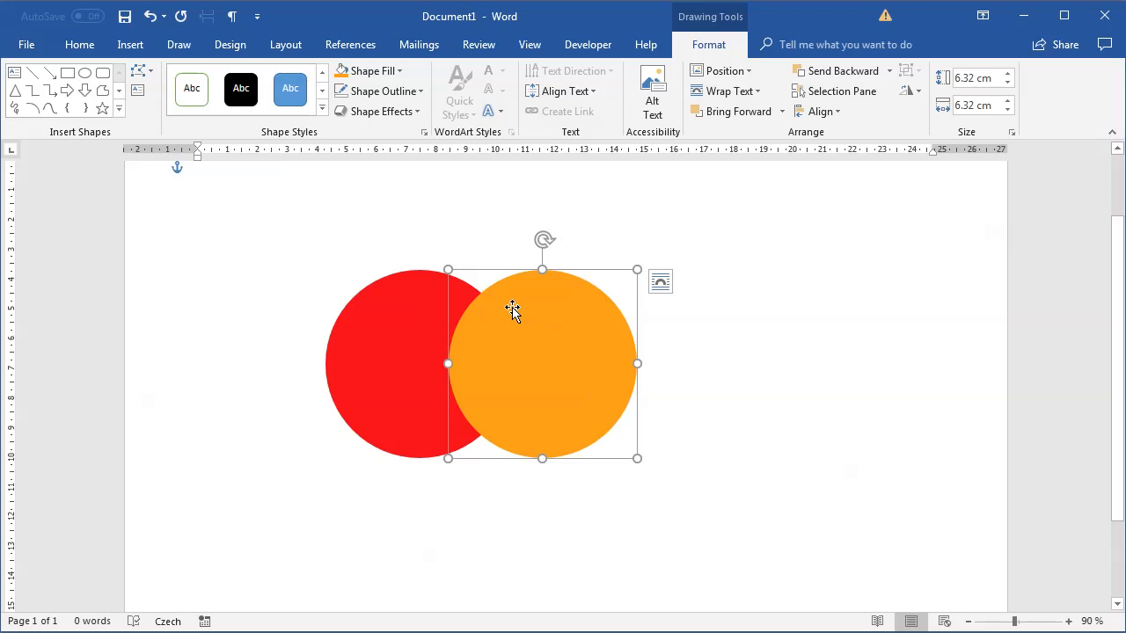
pyautogui.moveTo(491, 342)
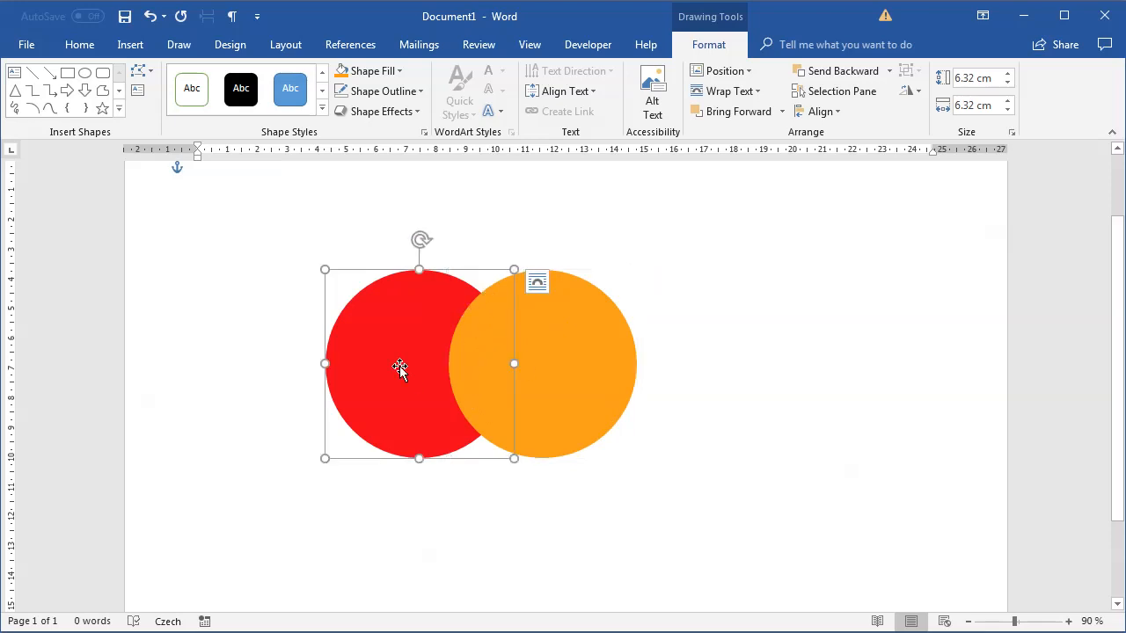
pyautogui.moveTo(401, 368); pyautogui.dragTo(431, 396)
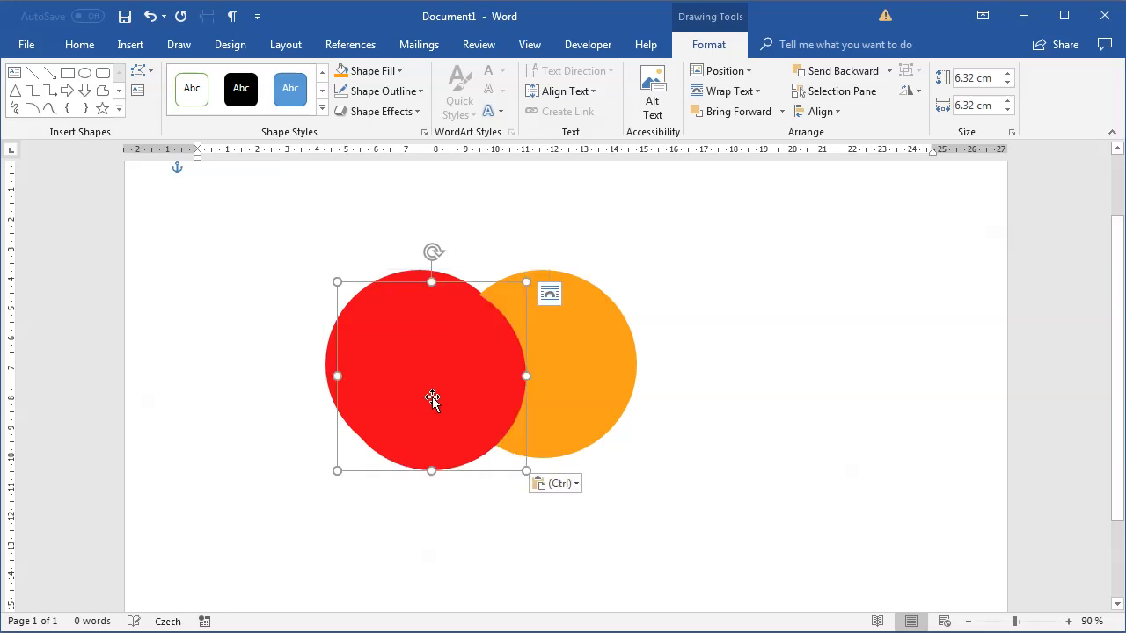
pyautogui.moveTo(431, 401); pyautogui.dragTo(426, 383)
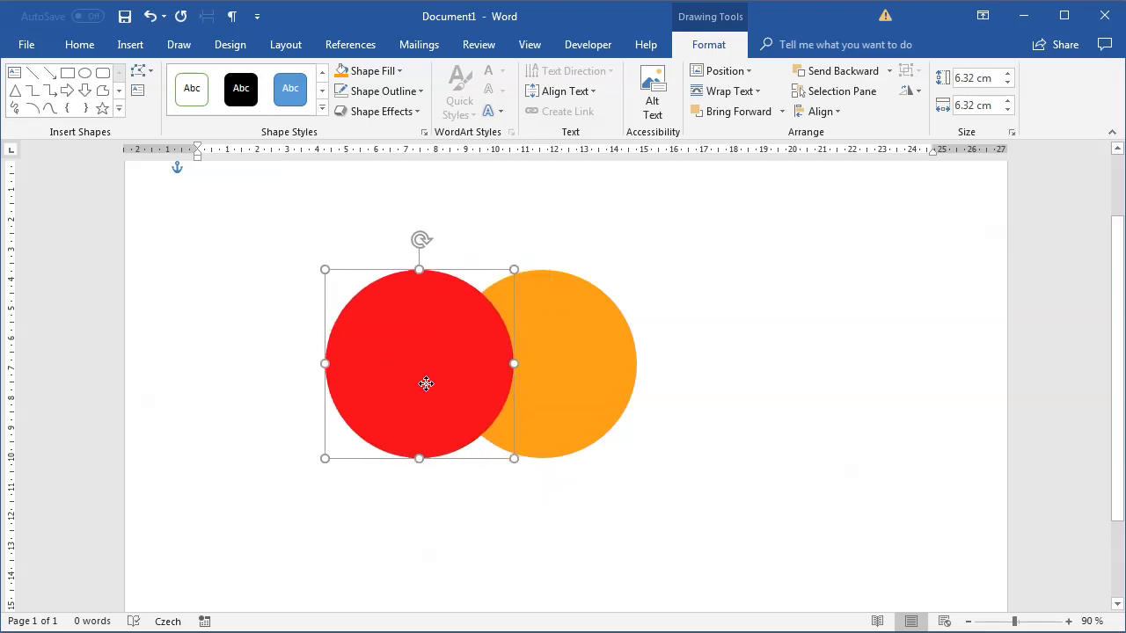
# Set the red circle's fill transparency to about 52% in Format Shape
pyautogui.rightClick(426, 383)
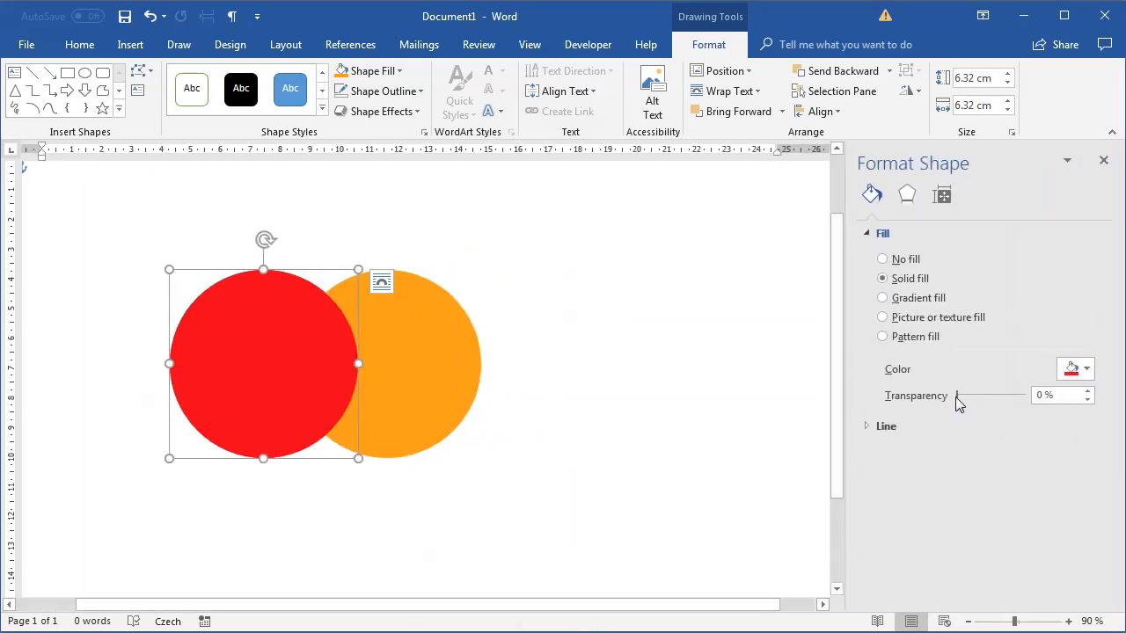
pyautogui.moveTo(957, 394); pyautogui.dragTo(964, 394)
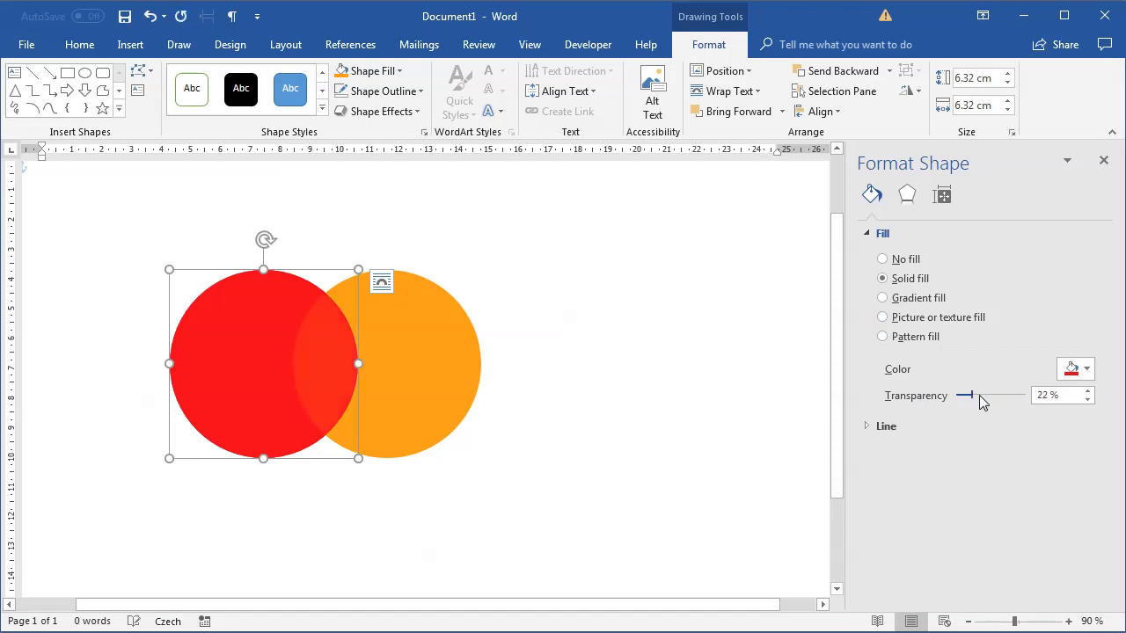
pyautogui.moveTo(964, 394); pyautogui.dragTo(994, 394)
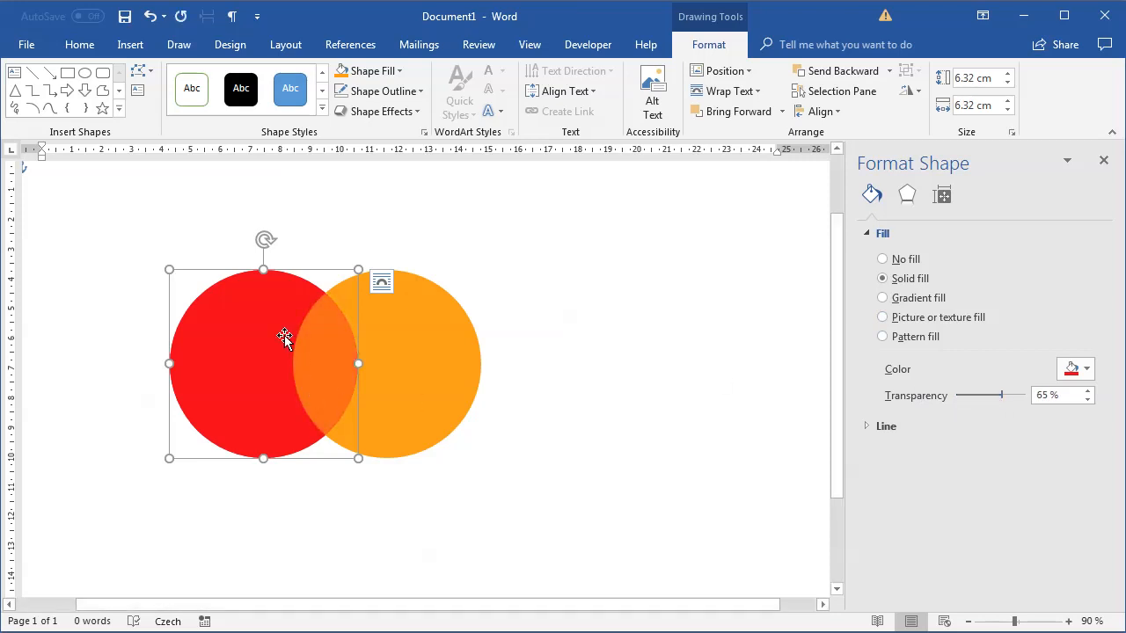
pyautogui.moveTo(324, 411)
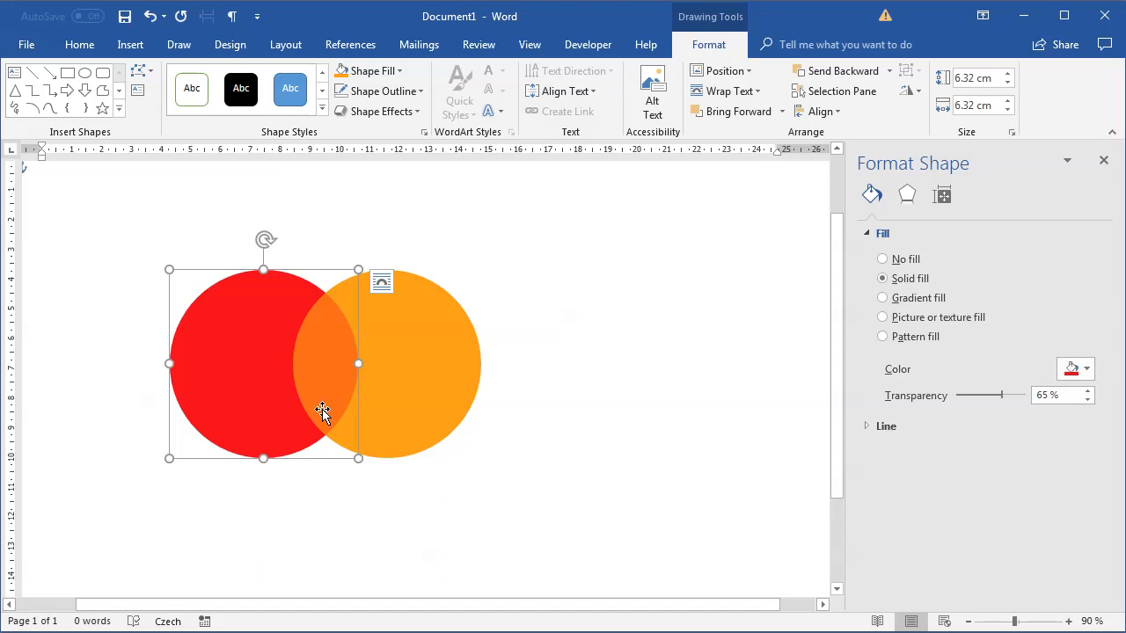
pyautogui.moveTo(343, 383)
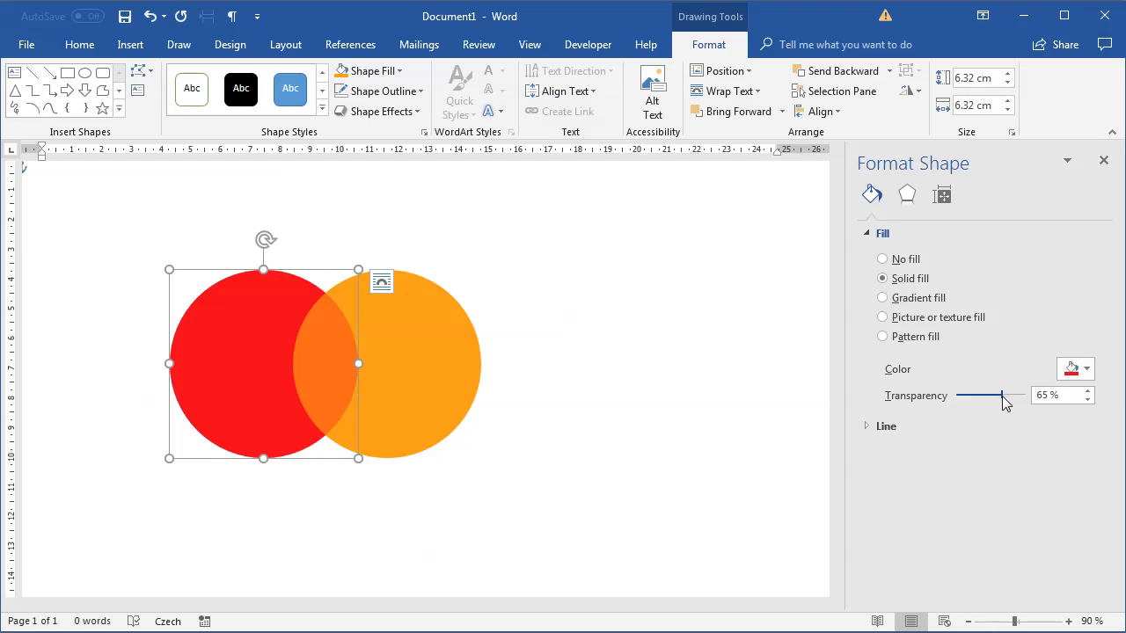
pyautogui.moveTo(999, 396); pyautogui.dragTo(1022, 396)
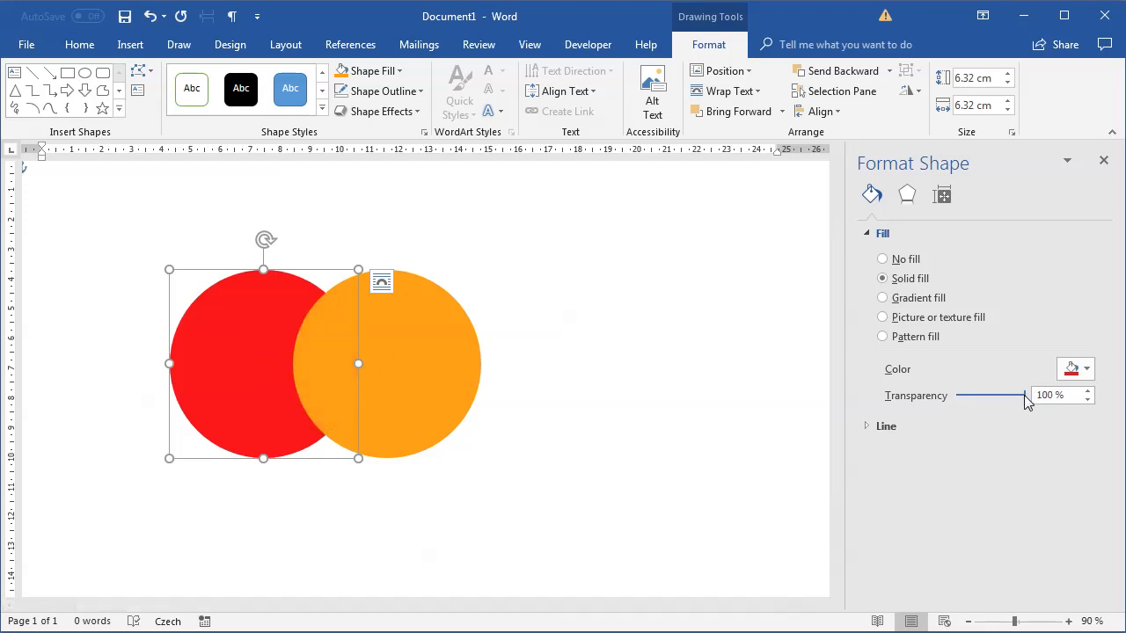
pyautogui.moveTo(1024, 394); pyautogui.dragTo(994, 394)
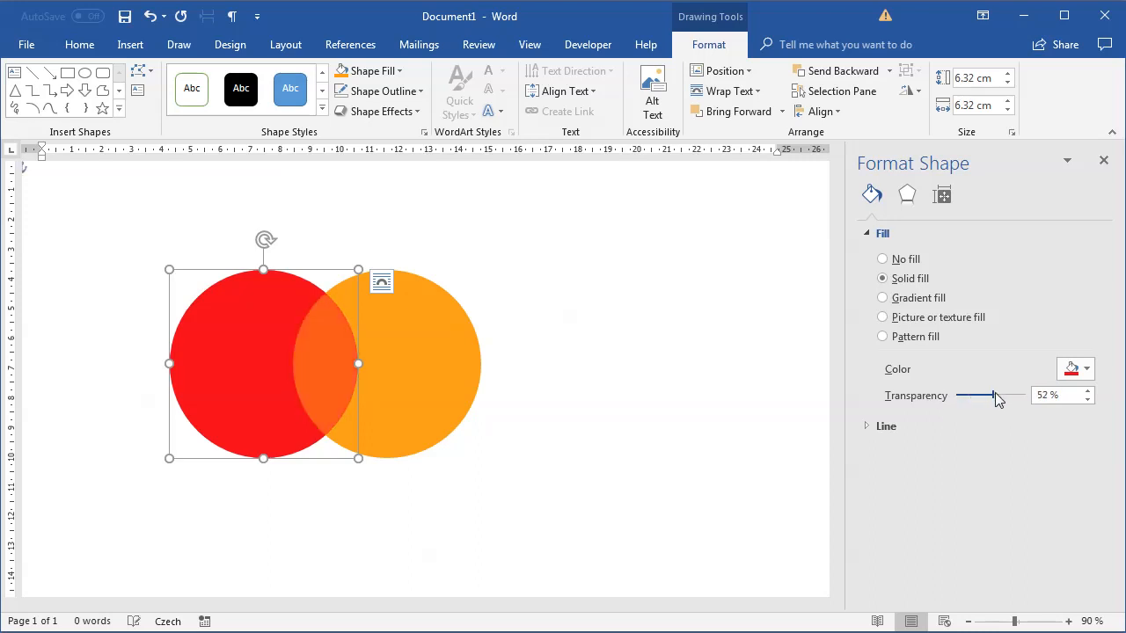
pyautogui.moveTo(985, 394); pyautogui.dragTo(996, 394)
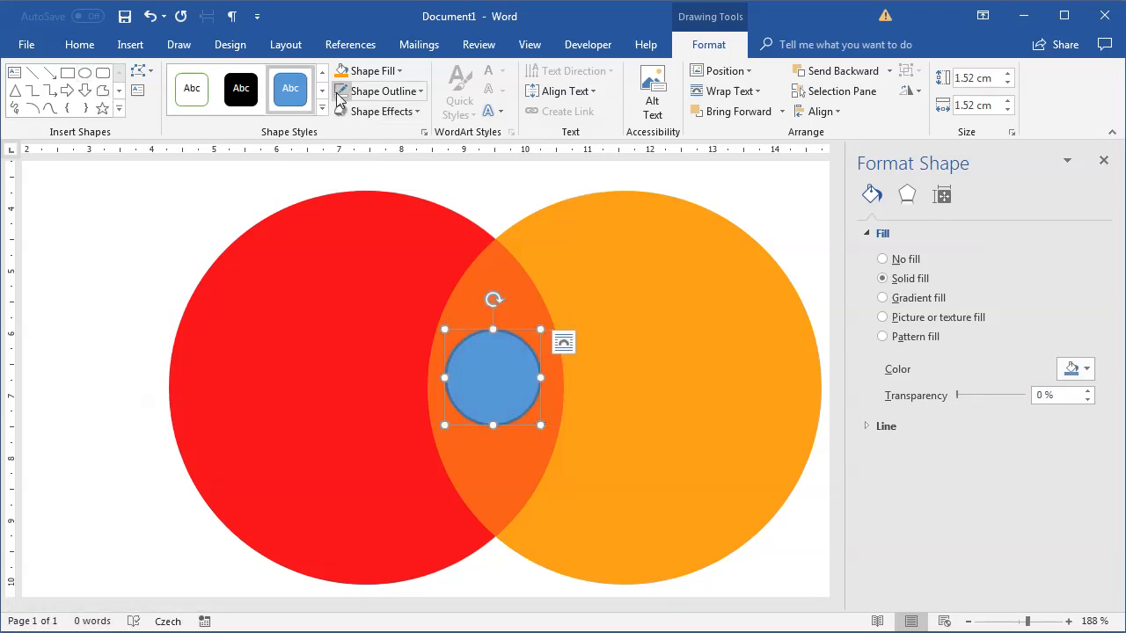
# Fill the small shape over the overlap with a solid colour
pyautogui.click(370, 71)
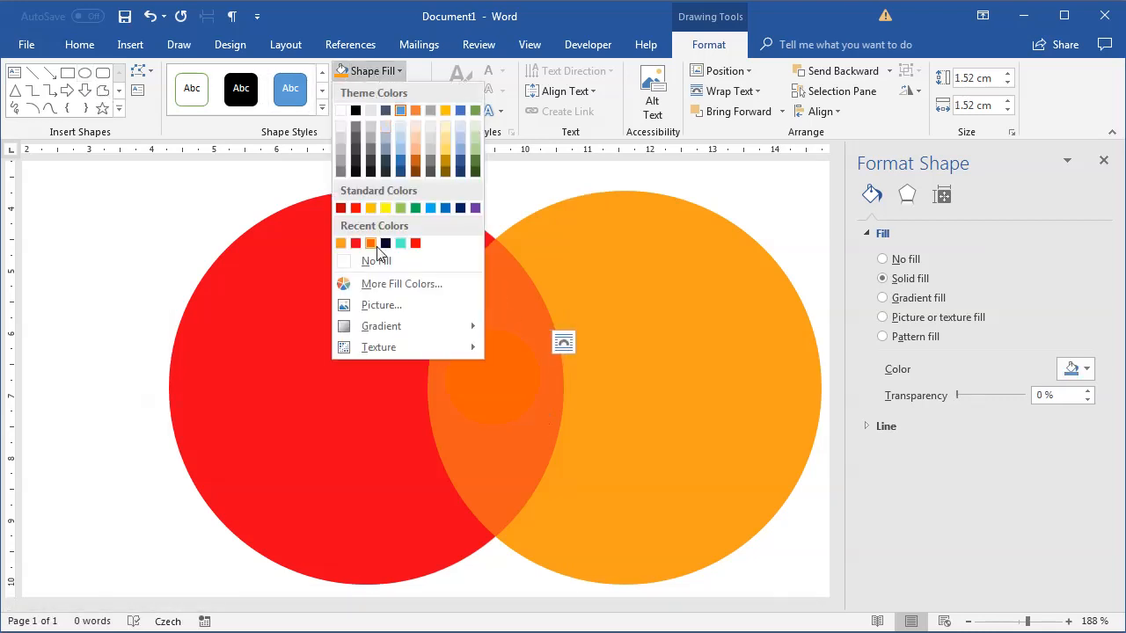
pyautogui.click(369, 243)
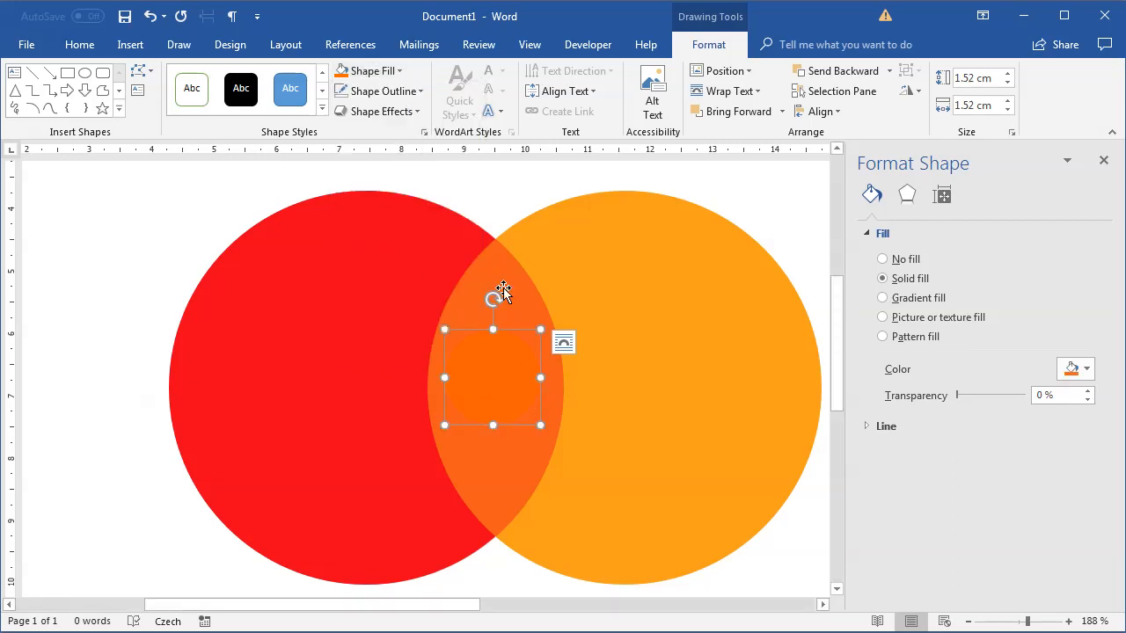
pyautogui.moveTo(497, 359)
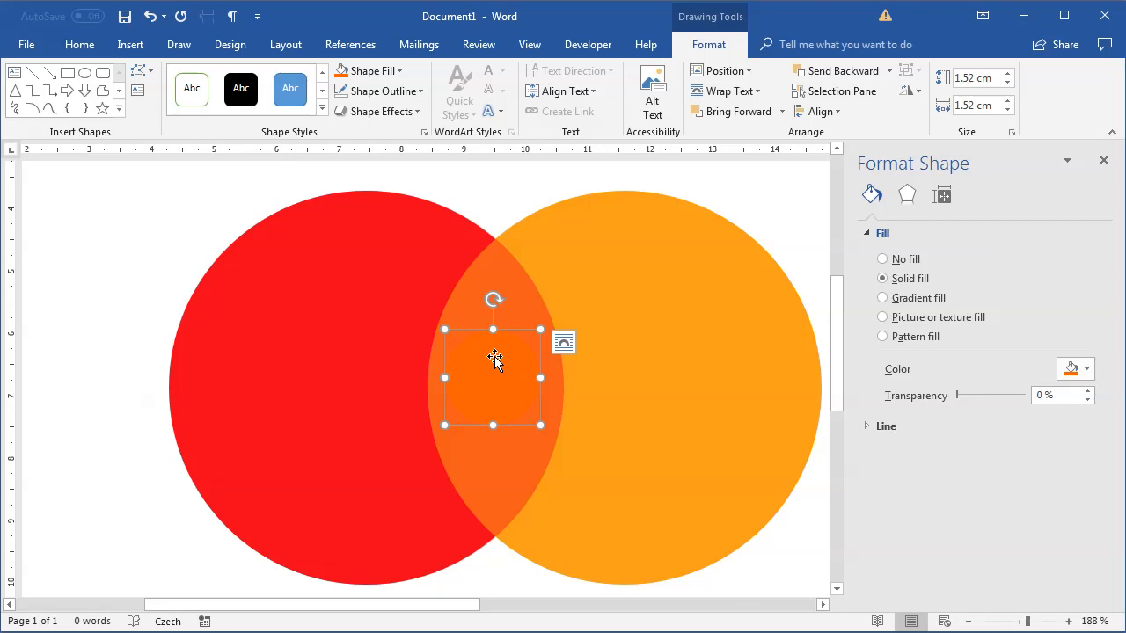
pyautogui.moveTo(475, 378)
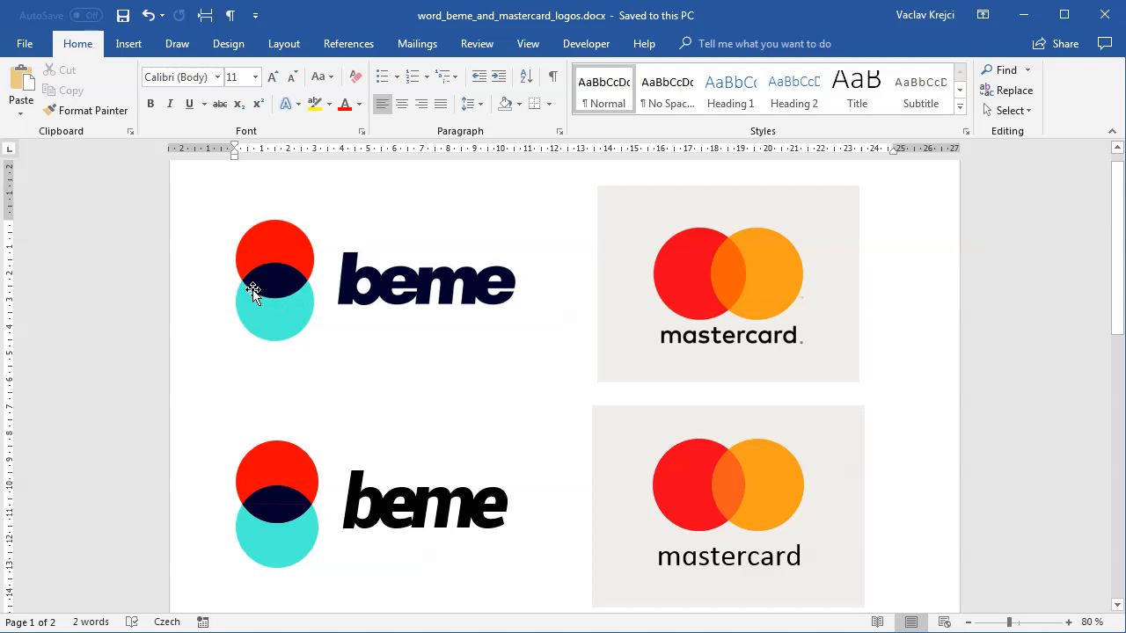
pyautogui.moveTo(247, 283)
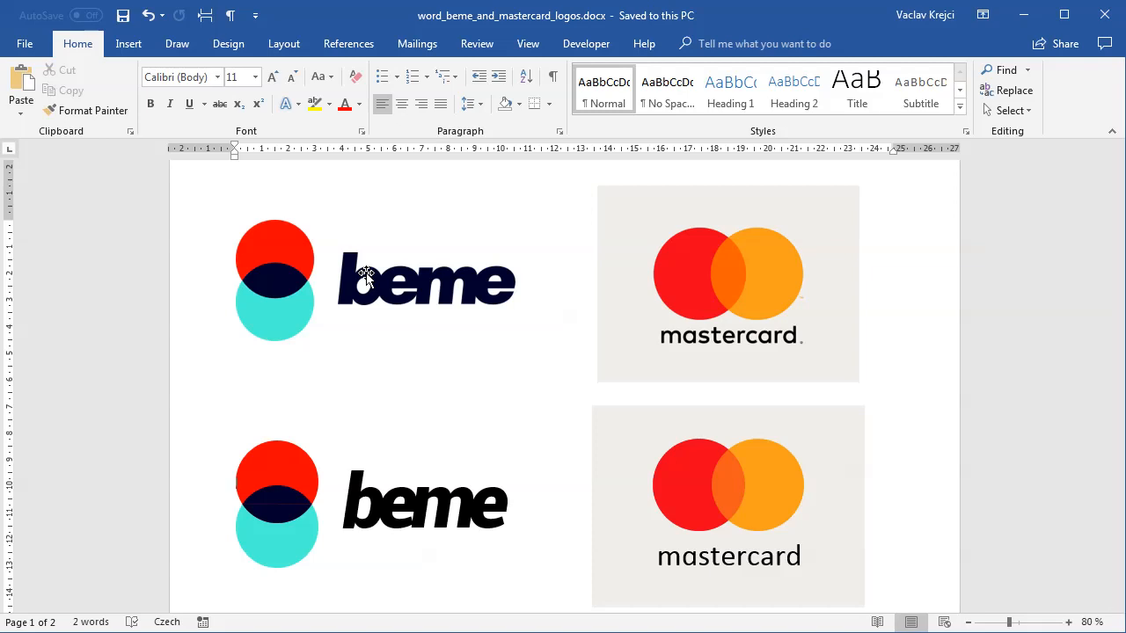
pyautogui.moveTo(331, 341)
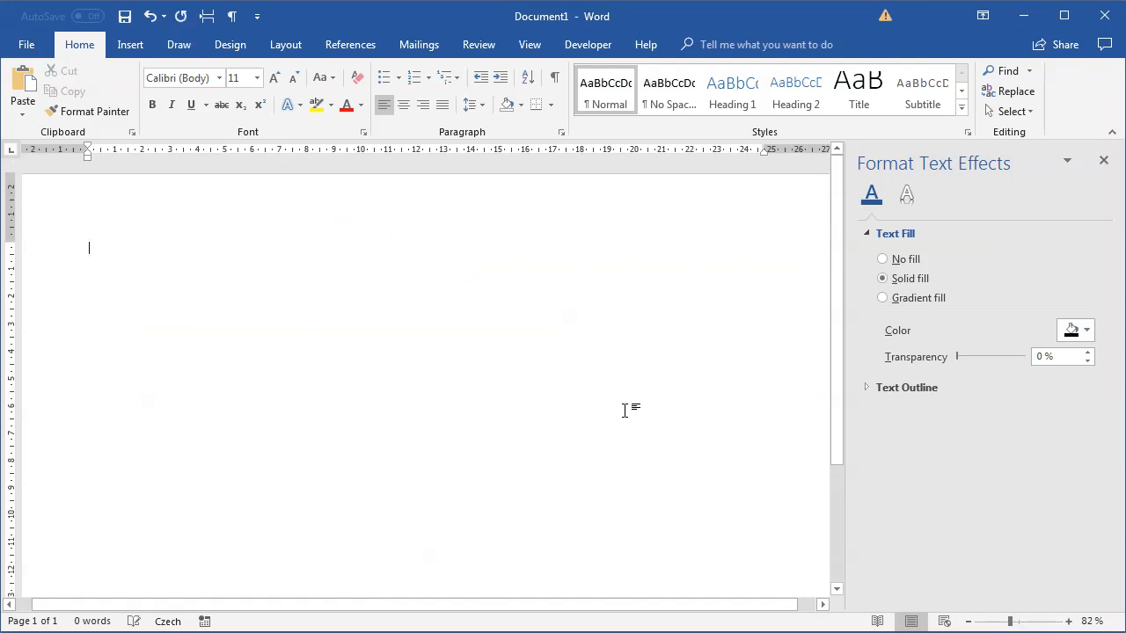
# Draw a turquoise circle on the blank page and duplicate it
pyautogui.click(130, 44)
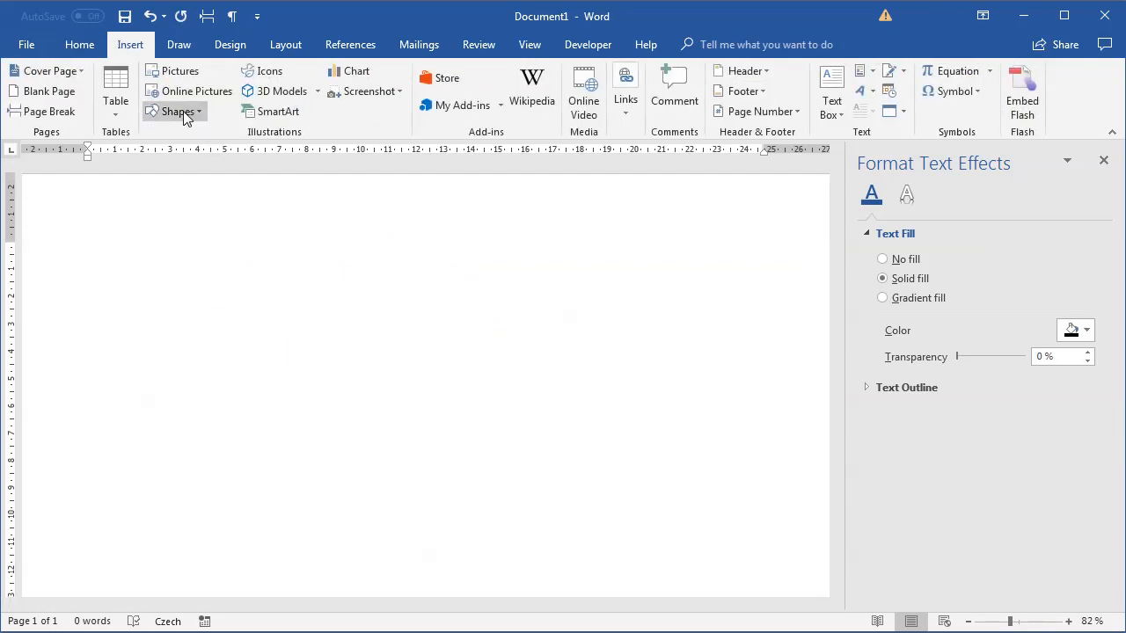
pyautogui.moveTo(225, 275); pyautogui.dragTo(412, 459)
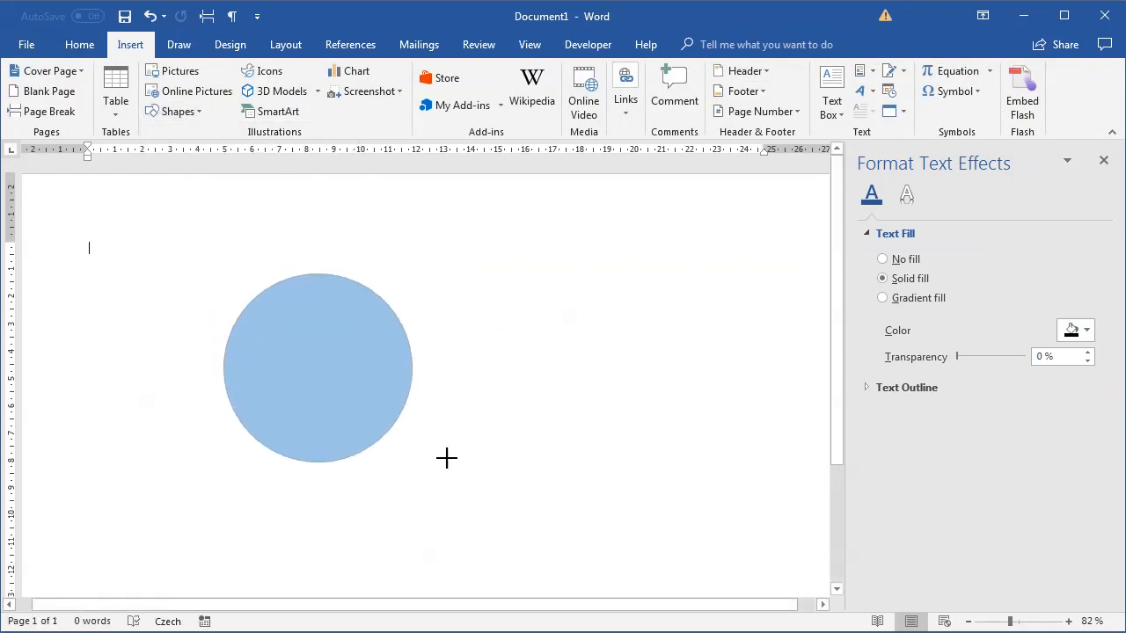
pyautogui.click(317, 387)
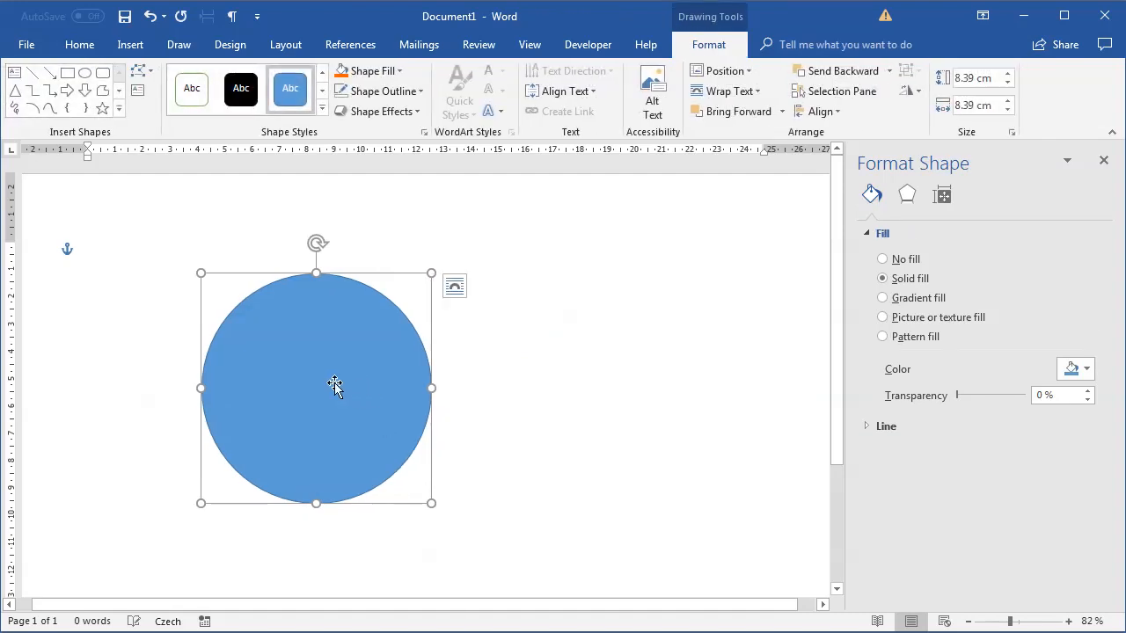
pyautogui.click(373, 71)
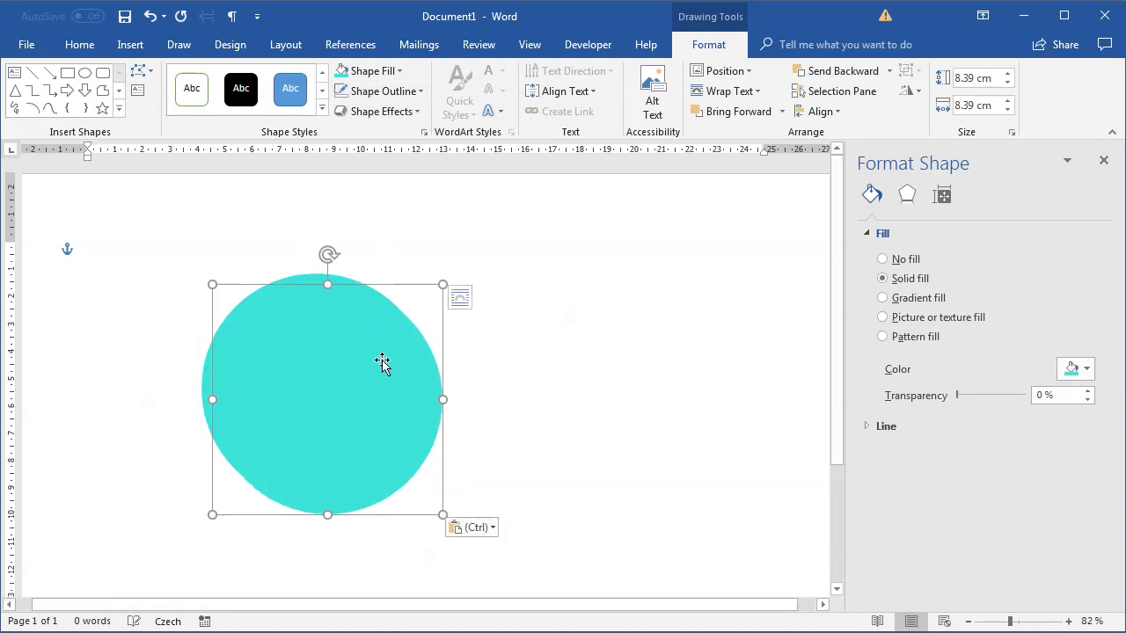
pyautogui.moveTo(384, 362); pyautogui.dragTo(352, 364)
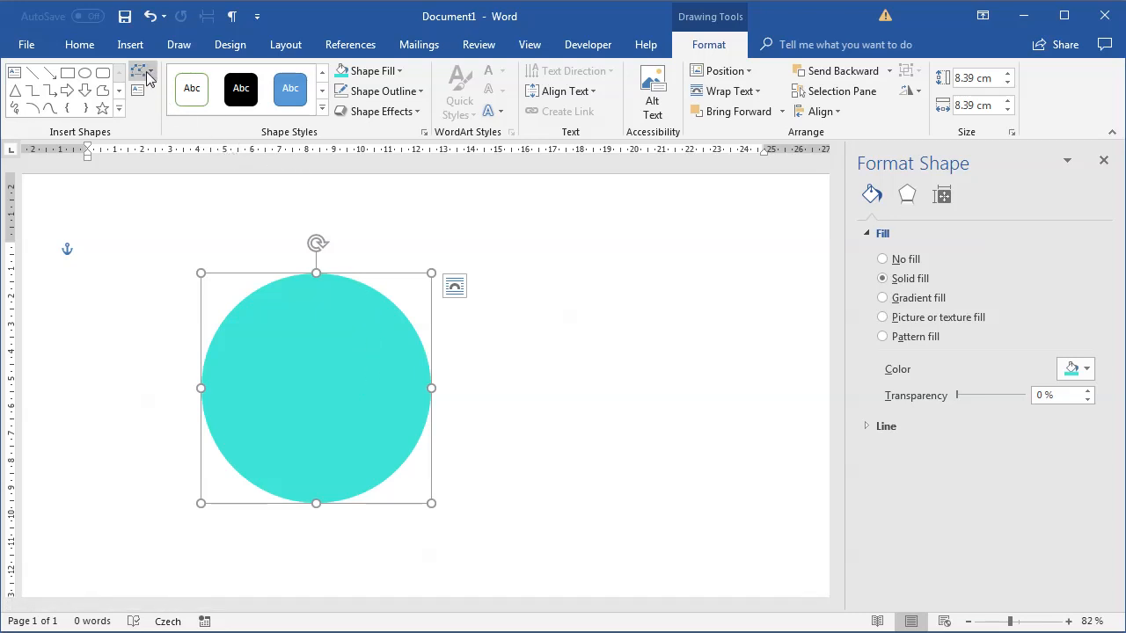
# Change the top circle to a Chord and shrink it to a narrow right-edge slice
pyautogui.click(142, 72)
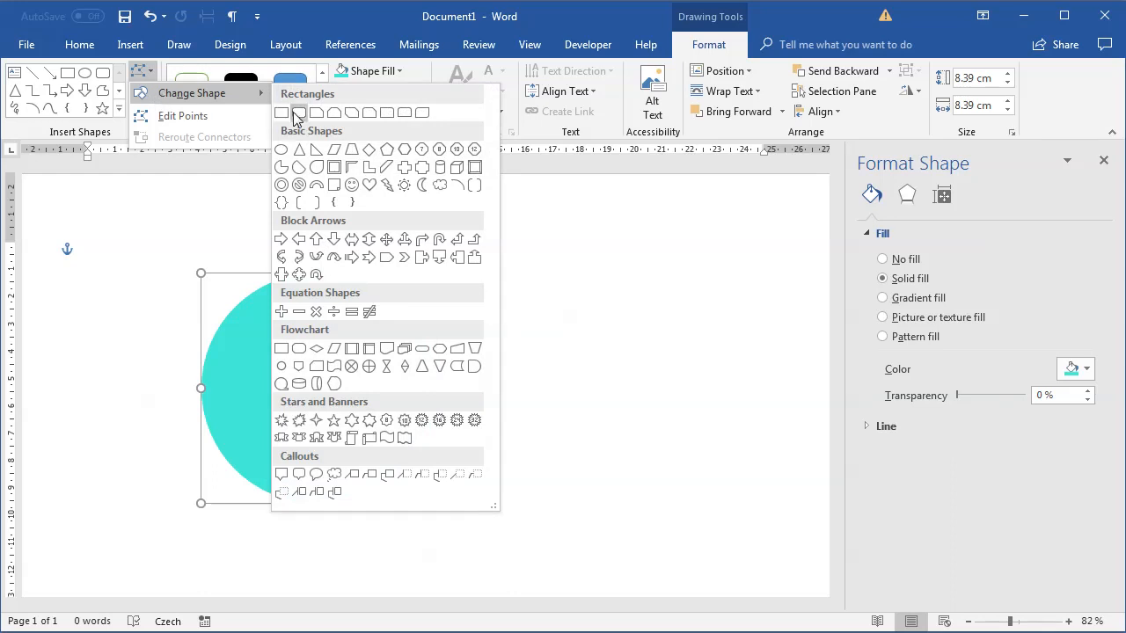
pyautogui.moveTo(299, 167)
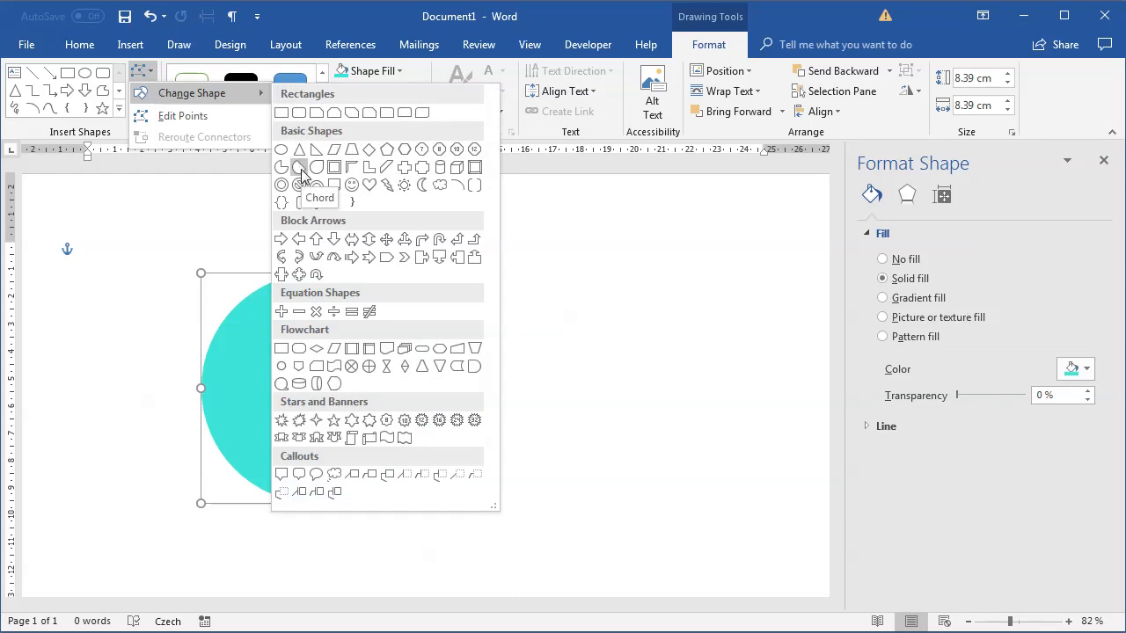
pyautogui.click(369, 71)
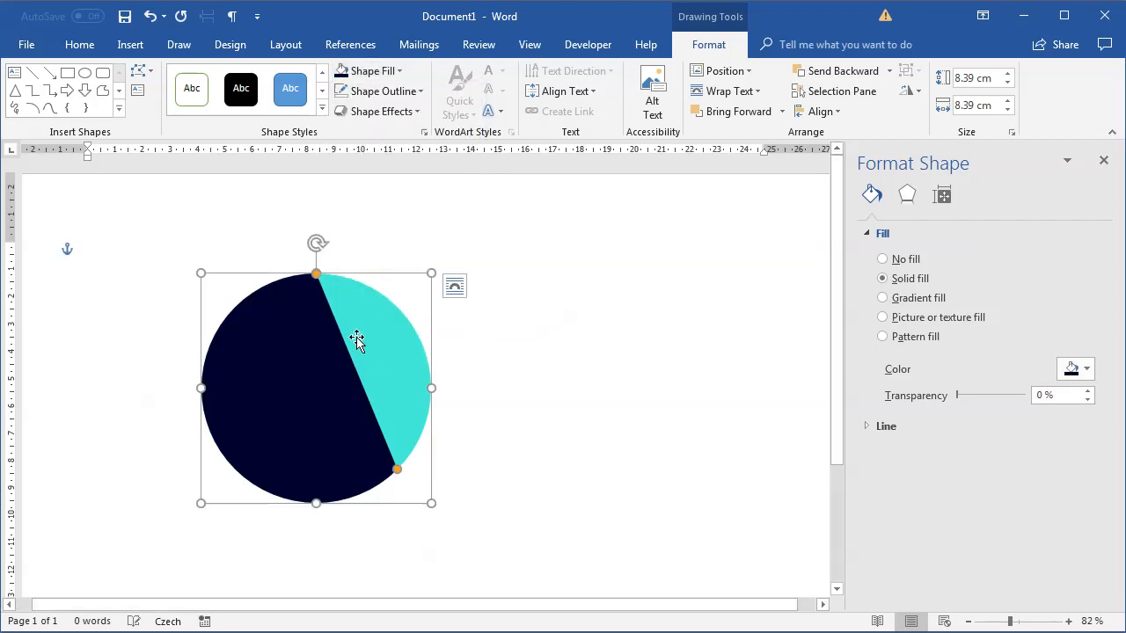
pyautogui.moveTo(398, 468); pyautogui.dragTo(380, 293)
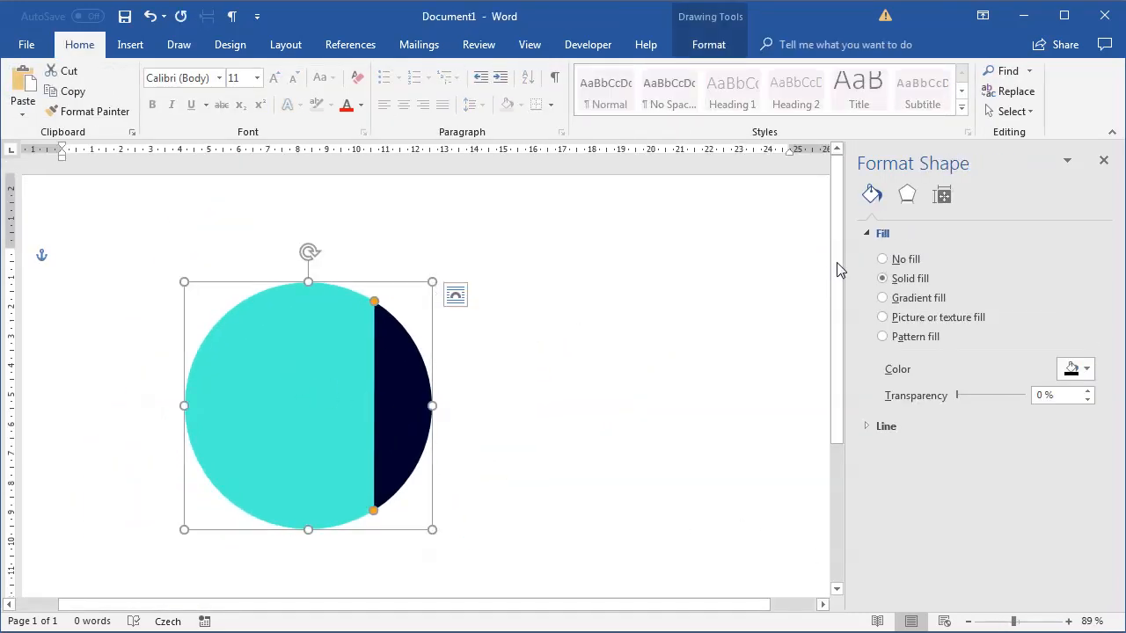
# Show the Selection Pane and drag the mirrored circle-and-chord onto the first
pyautogui.click(1012, 111)
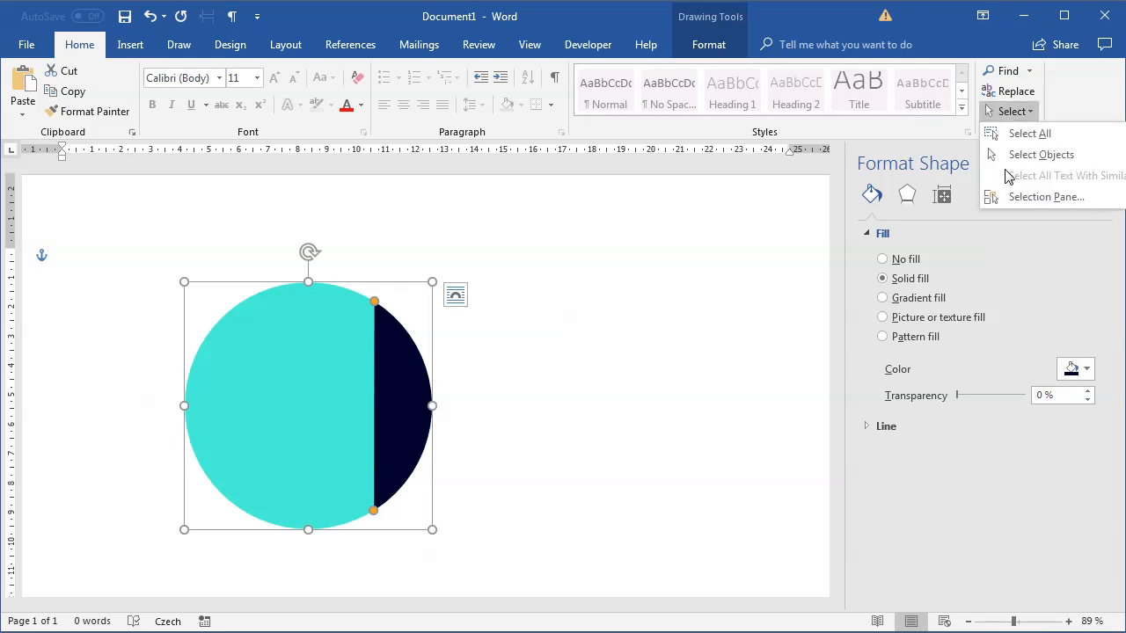
pyautogui.click(1045, 197)
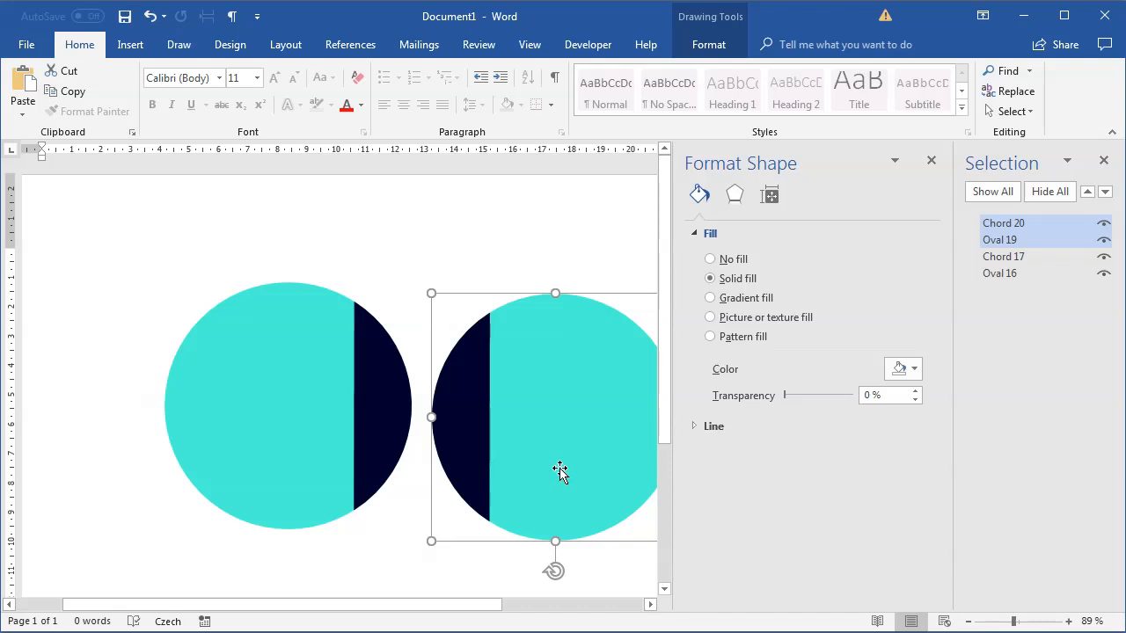
pyautogui.moveTo(559, 472); pyautogui.dragTo(493, 401)
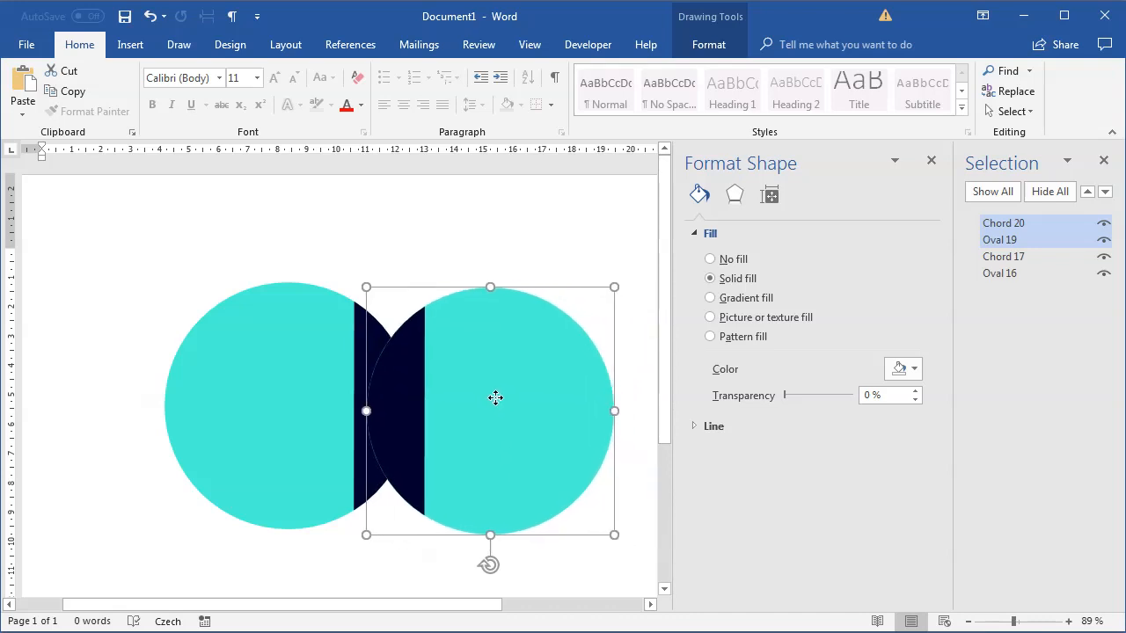
pyautogui.moveTo(496, 398); pyautogui.dragTo(431, 397)
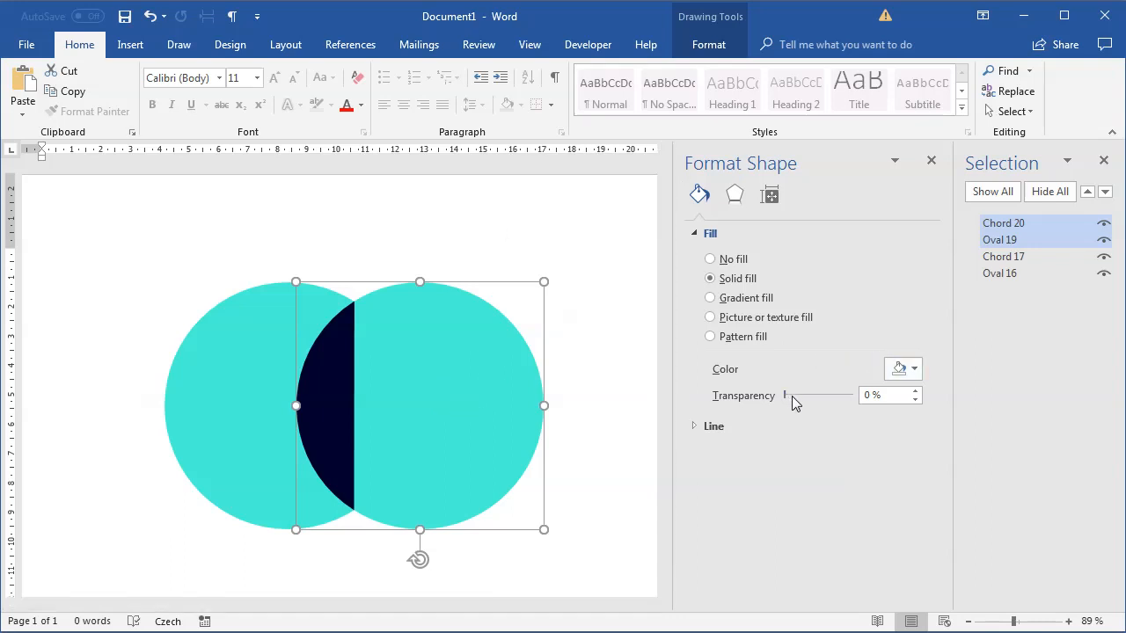
# Test the right circle's transparency, then restore it to 0%
pyautogui.moveTo(788, 394); pyautogui.dragTo(799, 395)
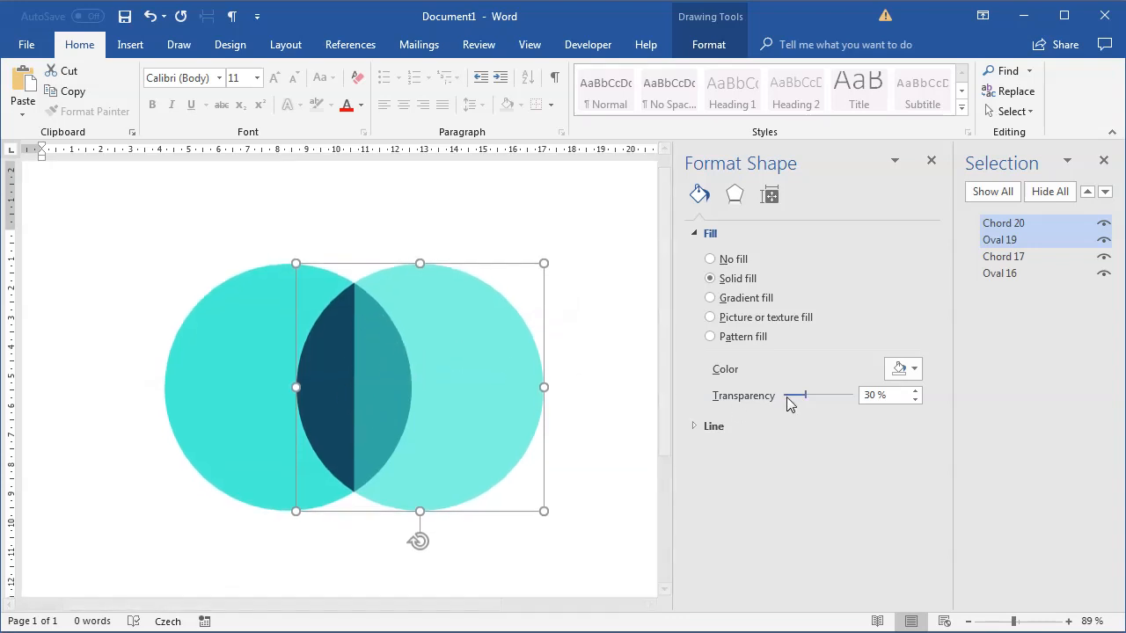
pyautogui.moveTo(799, 396); pyautogui.dragTo(795, 396)
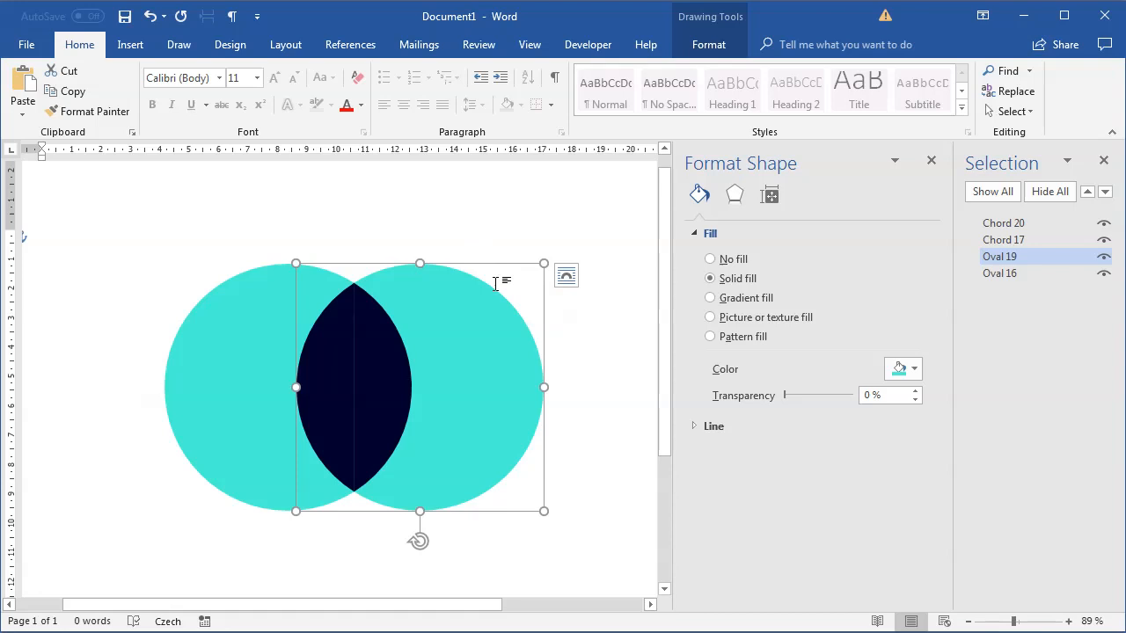
pyautogui.click(709, 44)
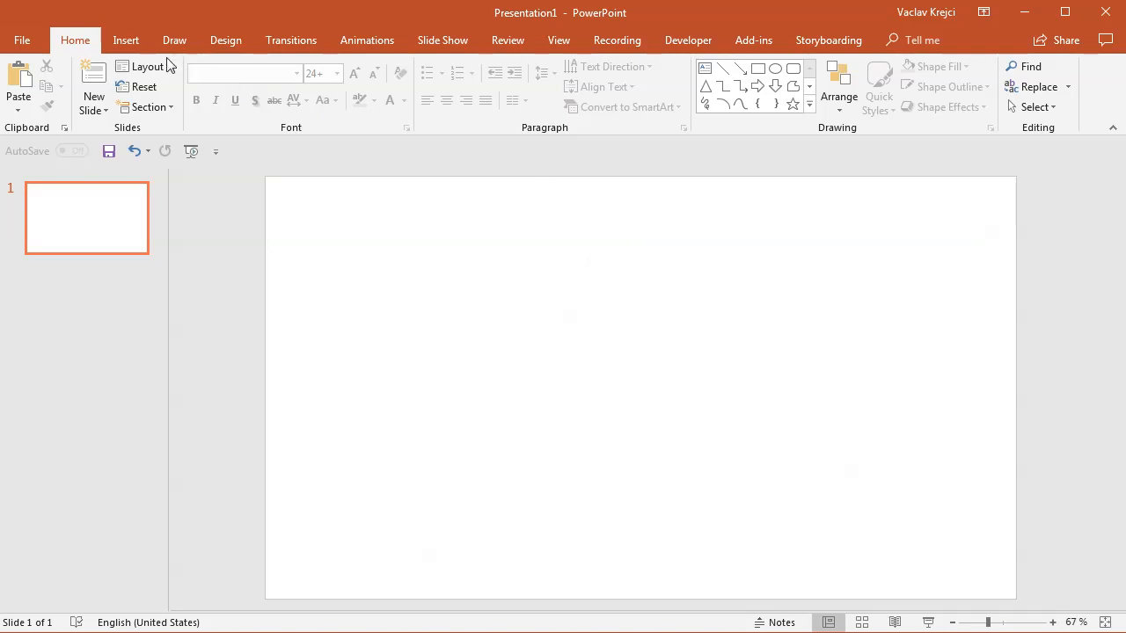
# Fragment the two overlapping circles with Merge Shapes > Fragment
pyautogui.click(127, 39)
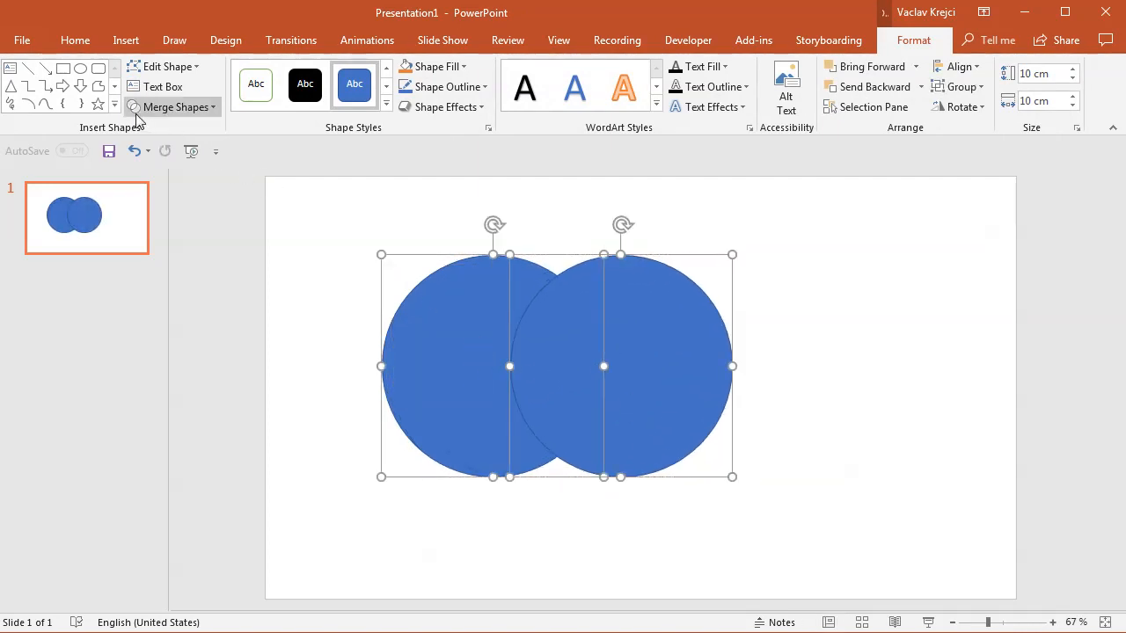
pyautogui.moveTo(172, 107)
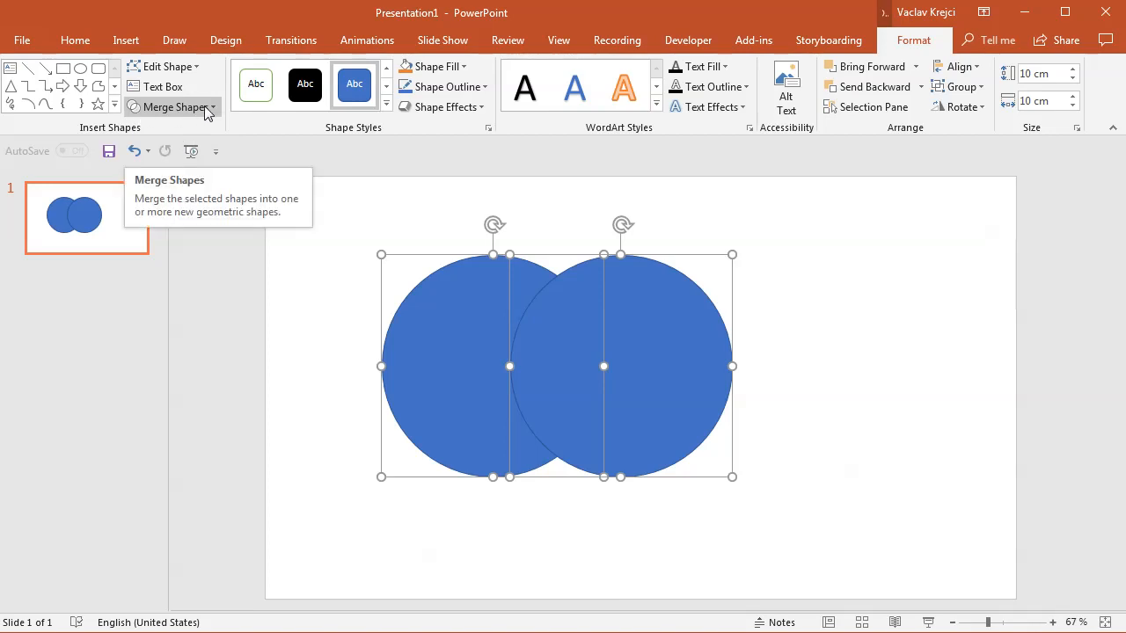
pyautogui.click(180, 107)
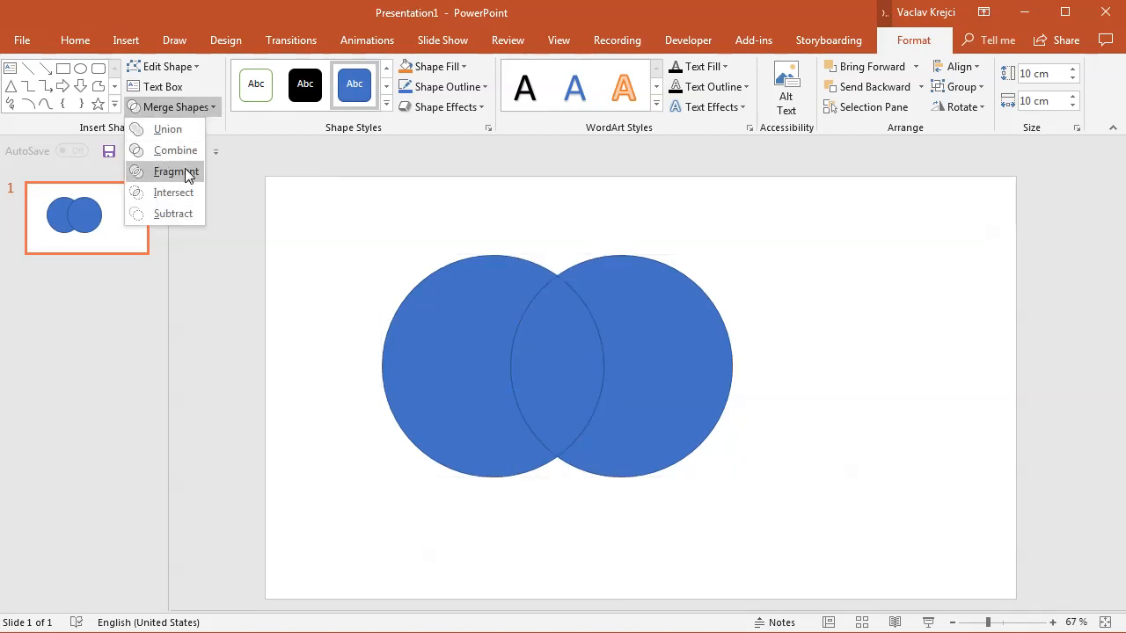
pyautogui.click(176, 173)
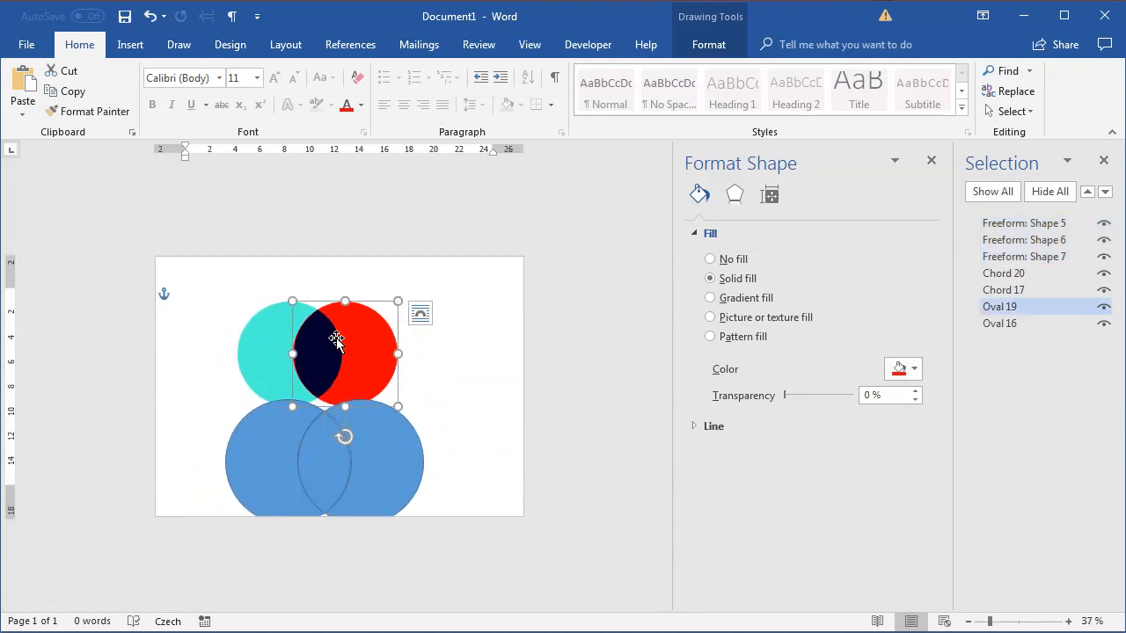
# Fill the middle overlap piece dark navy
pyautogui.click(1003, 273)
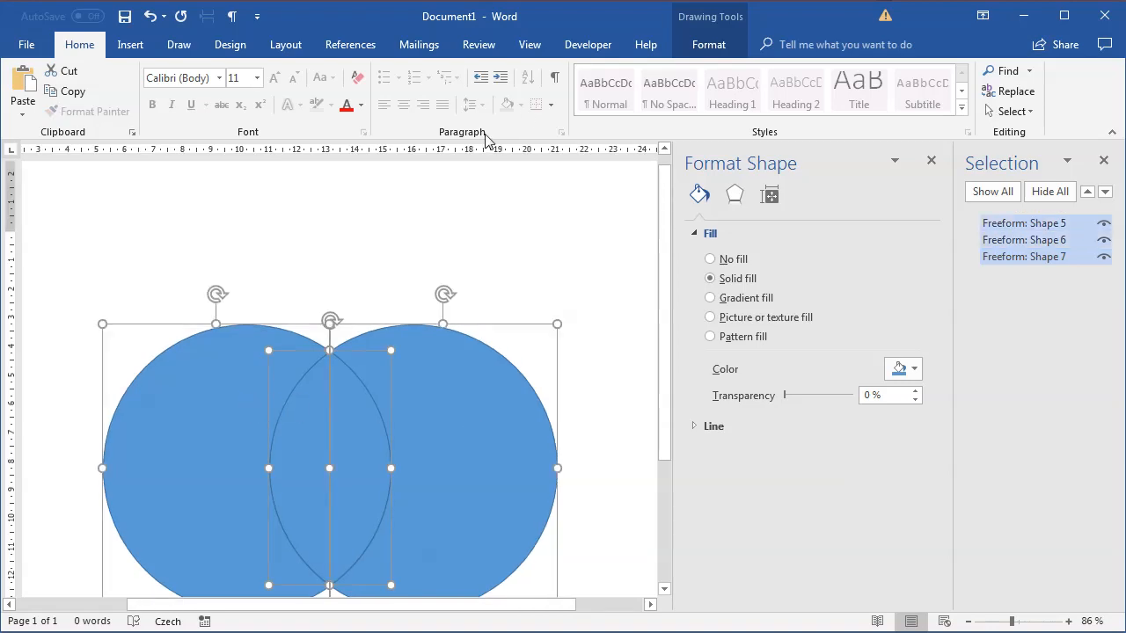
pyautogui.click(707, 44)
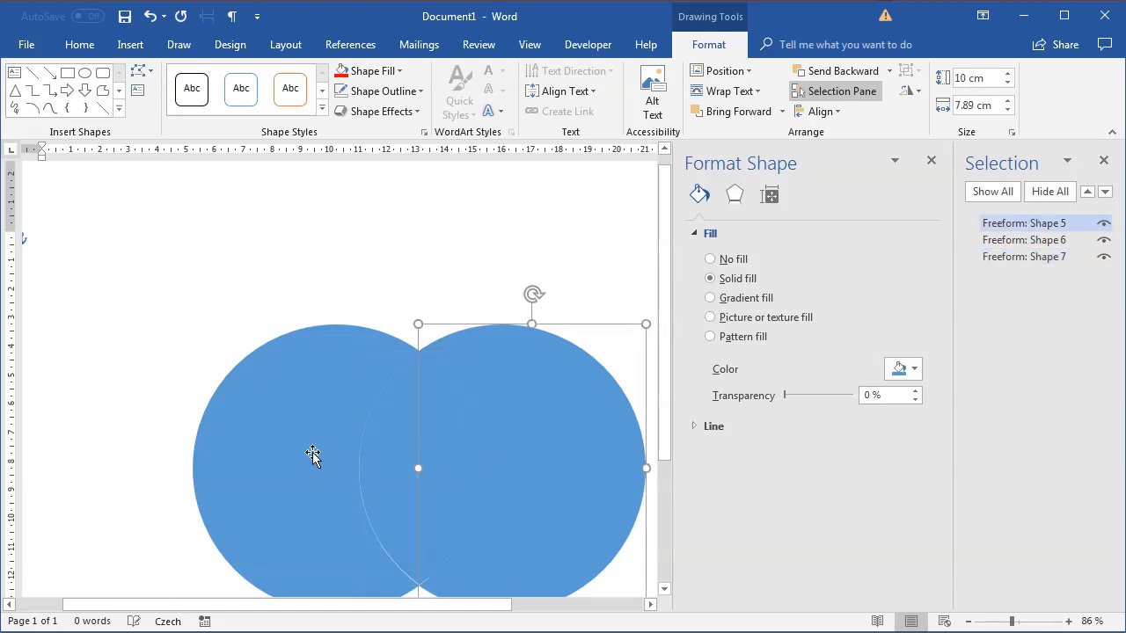
pyautogui.click(1024, 240)
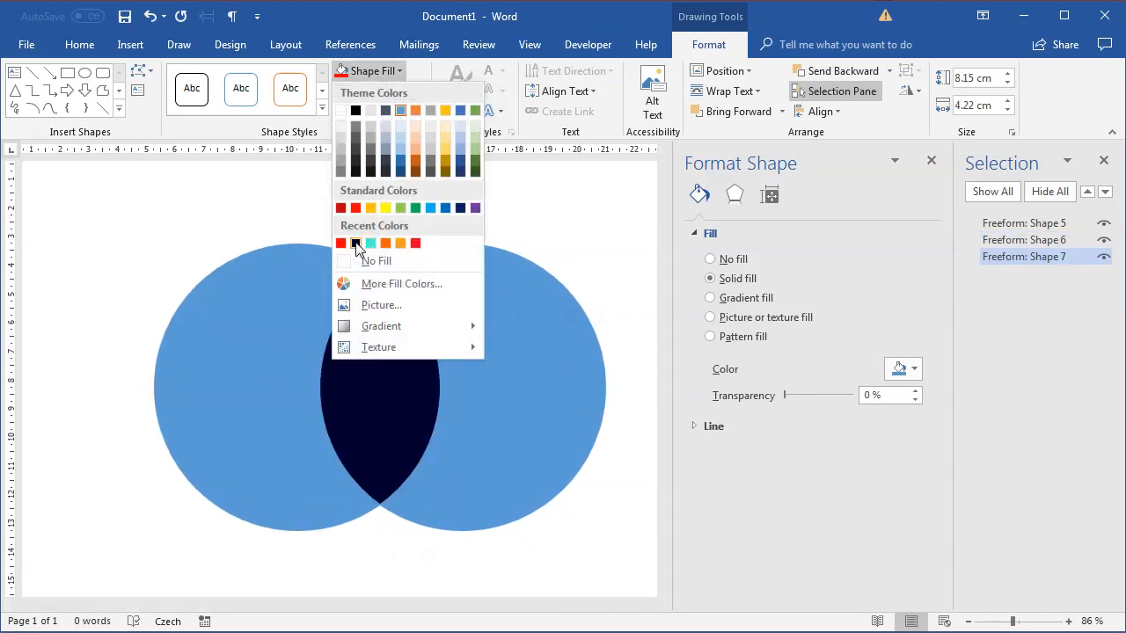
pyautogui.click(369, 243)
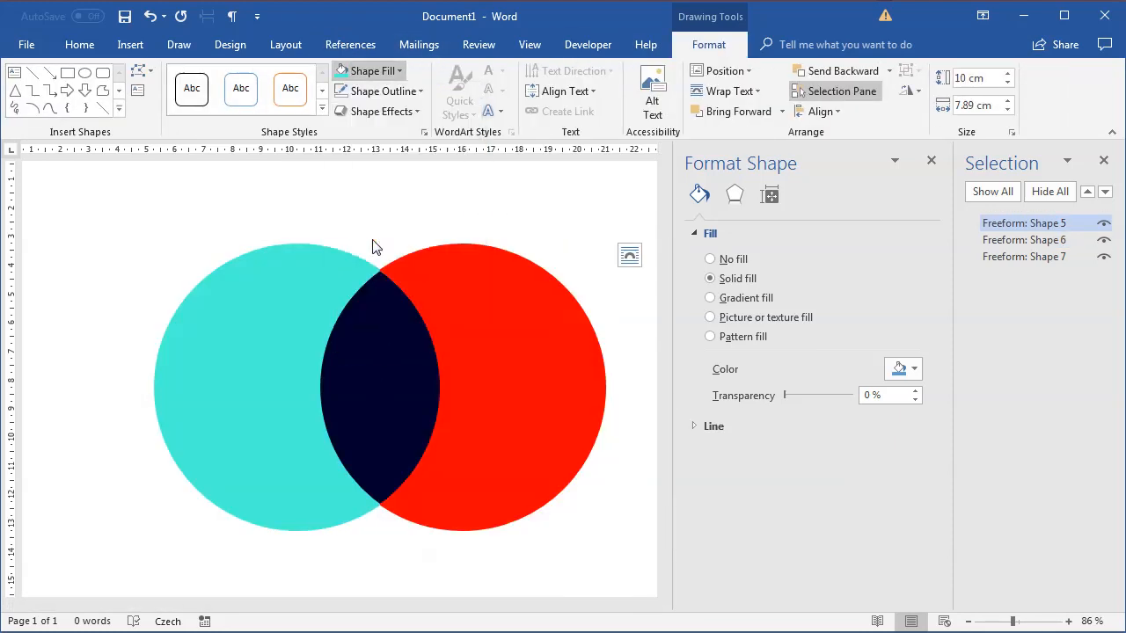
# Recolour the right-hand circle and the middle lens piece
pyautogui.click(527, 373)
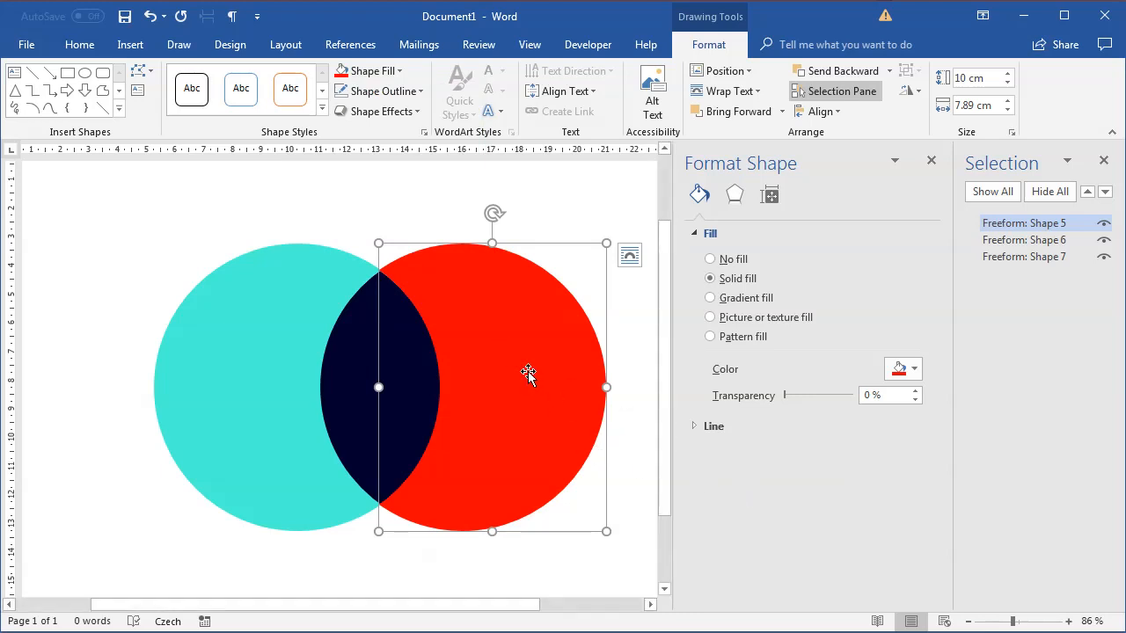
pyautogui.moveTo(440, 343)
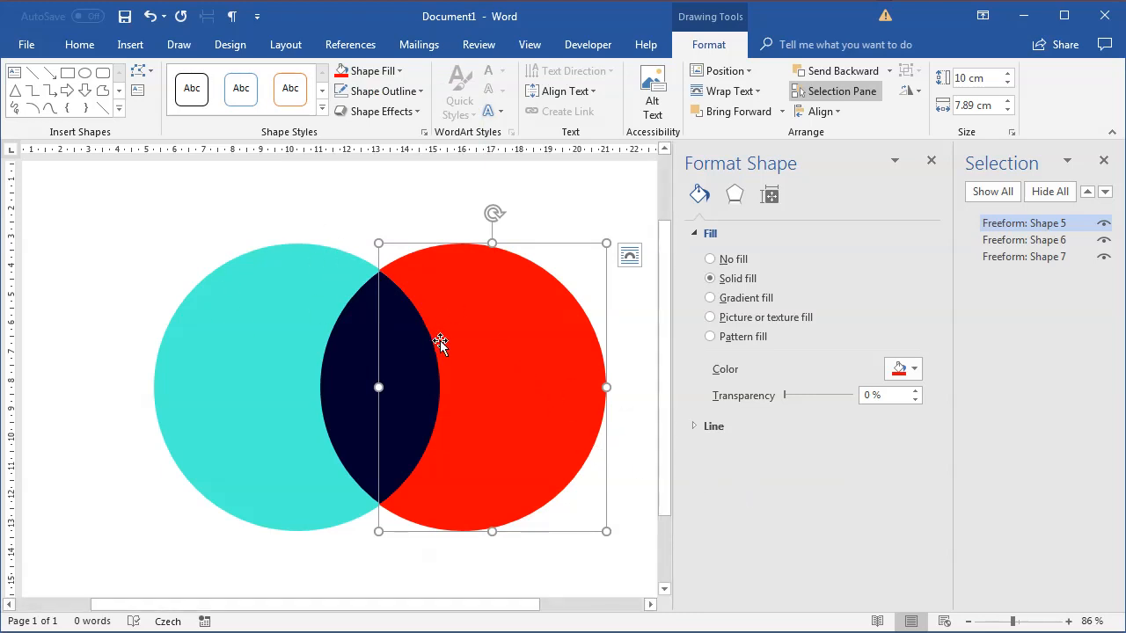
pyautogui.click(369, 71)
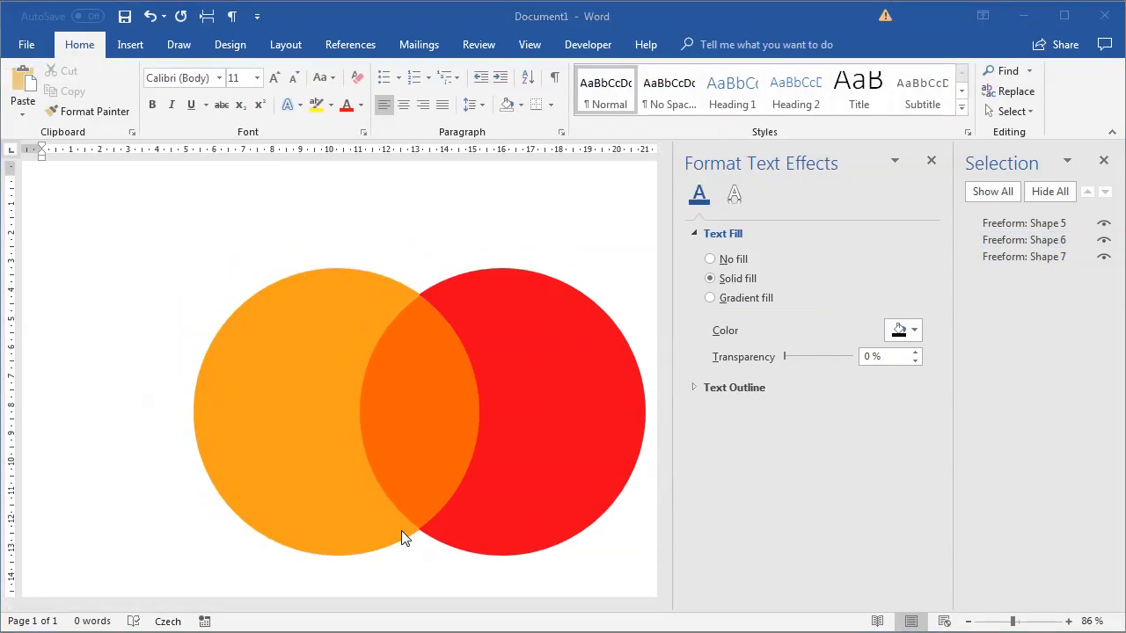
pyautogui.moveTo(440, 502)
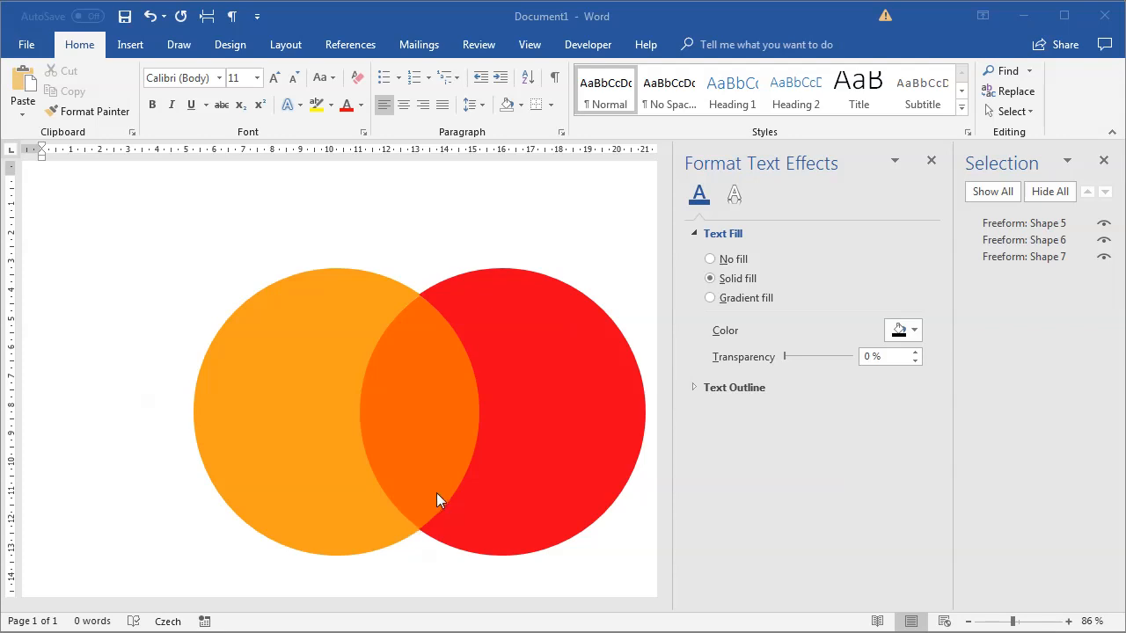
pyautogui.moveTo(626, 542)
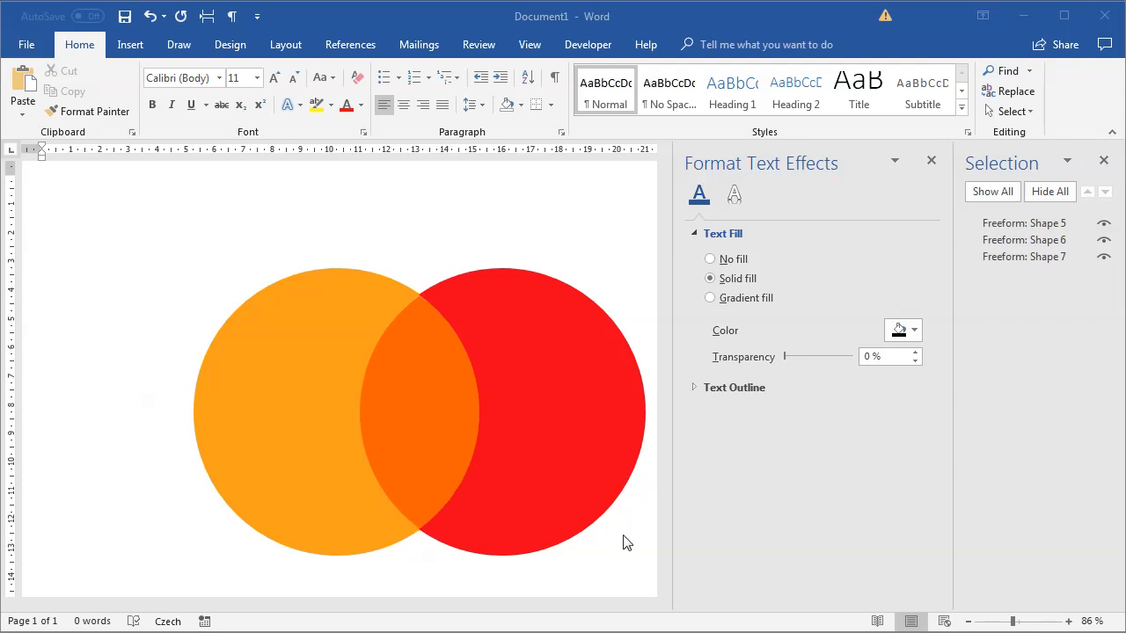
pyautogui.moveTo(660, 562)
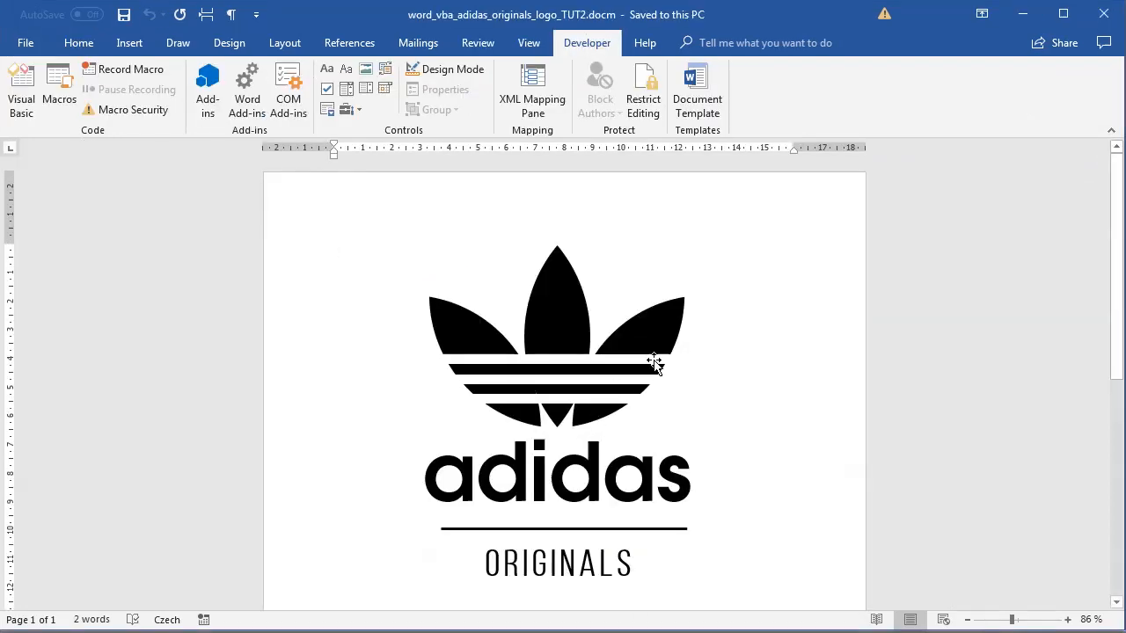
# Run the draw_adidas_originals_logo_shape macro from the Macros list
pyautogui.click(555, 290)
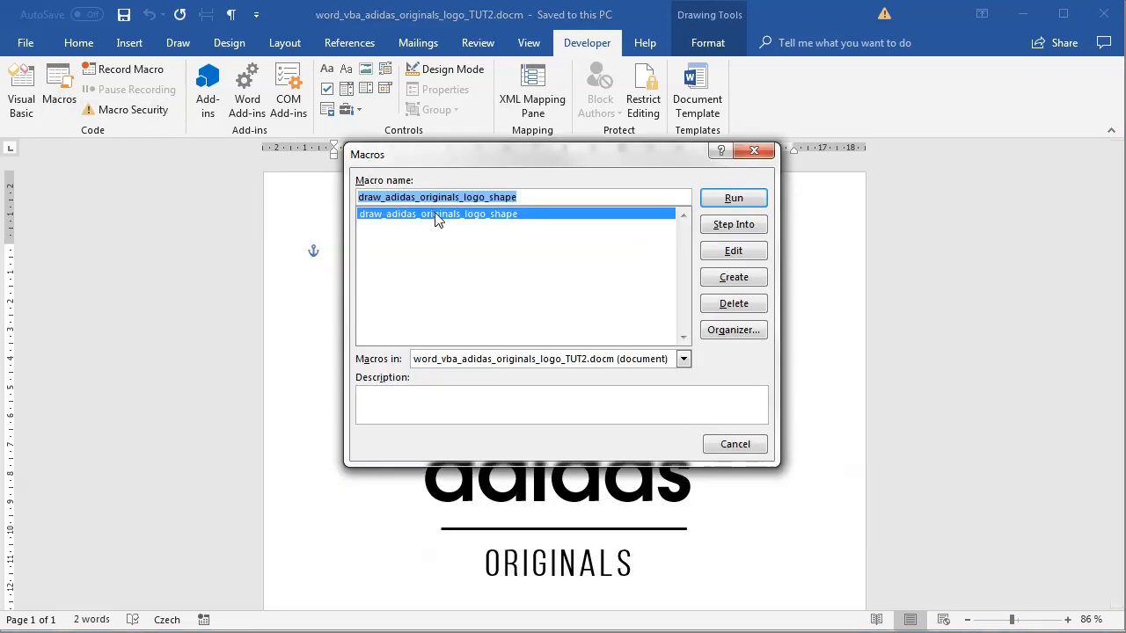
pyautogui.click(732, 250)
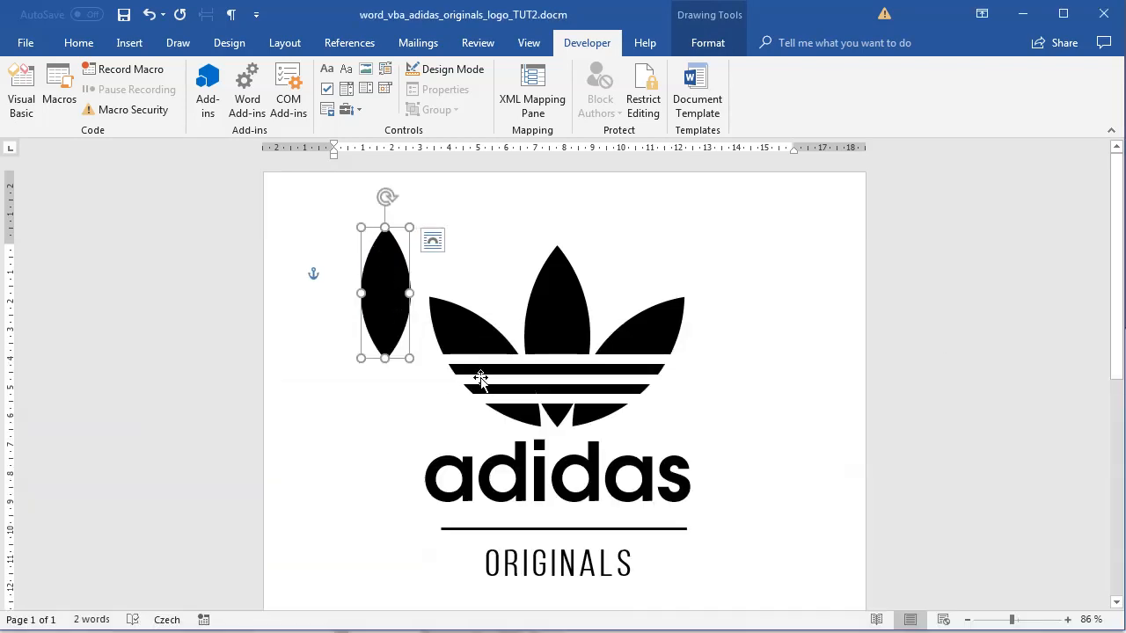
pyautogui.moveTo(426, 325)
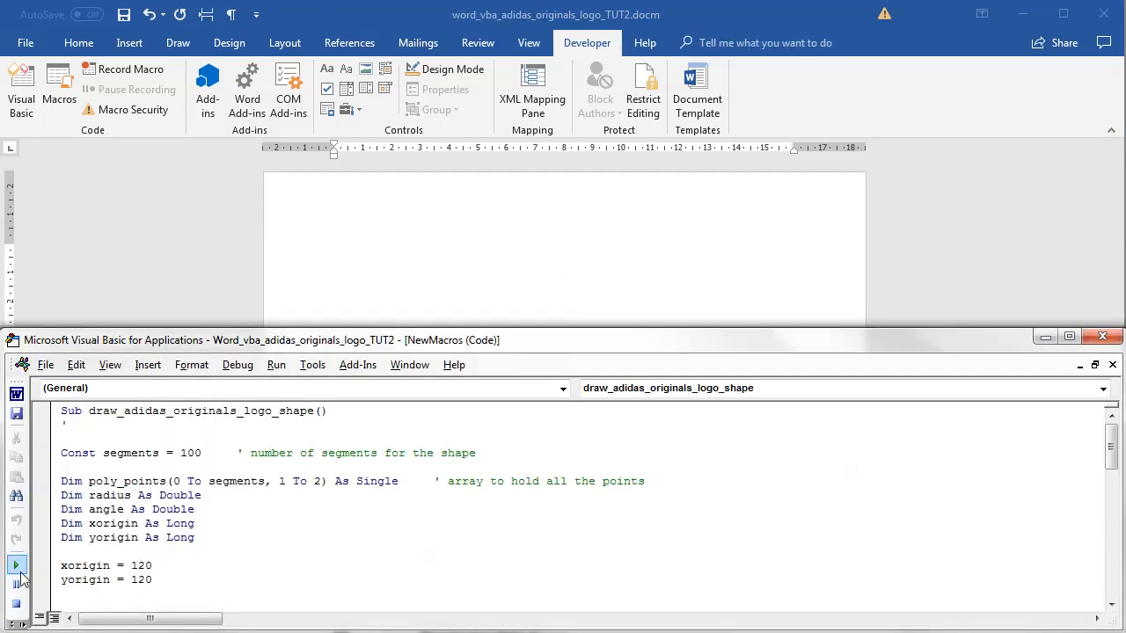
# Run the macro with arc_span values 120, 180 and 250
pyautogui.click(16, 565)
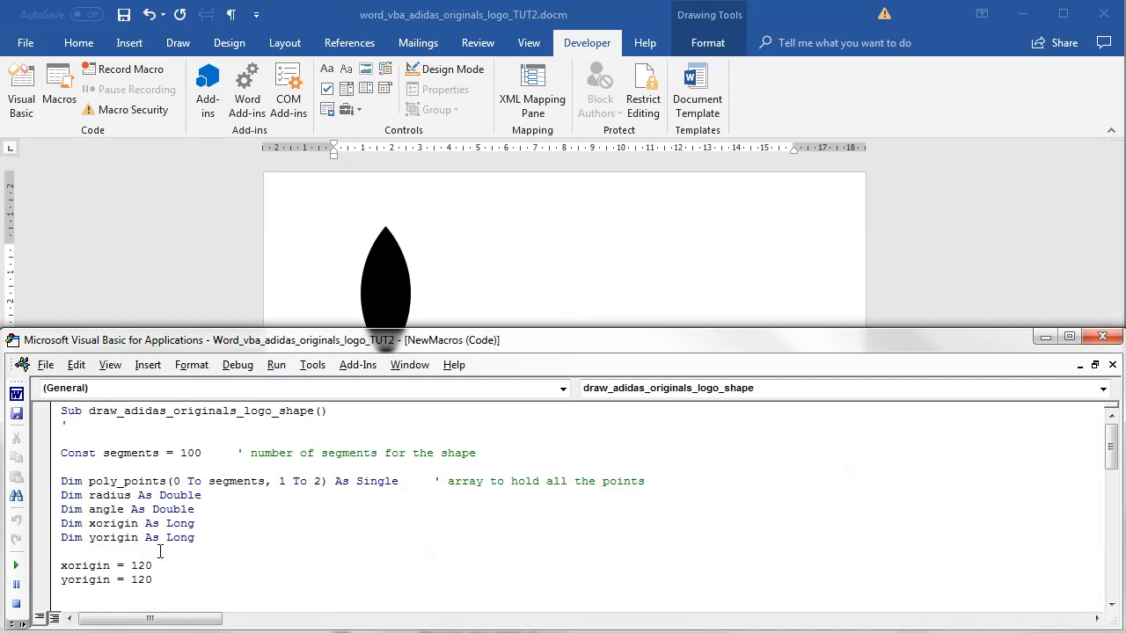
pyautogui.scroll(-3)
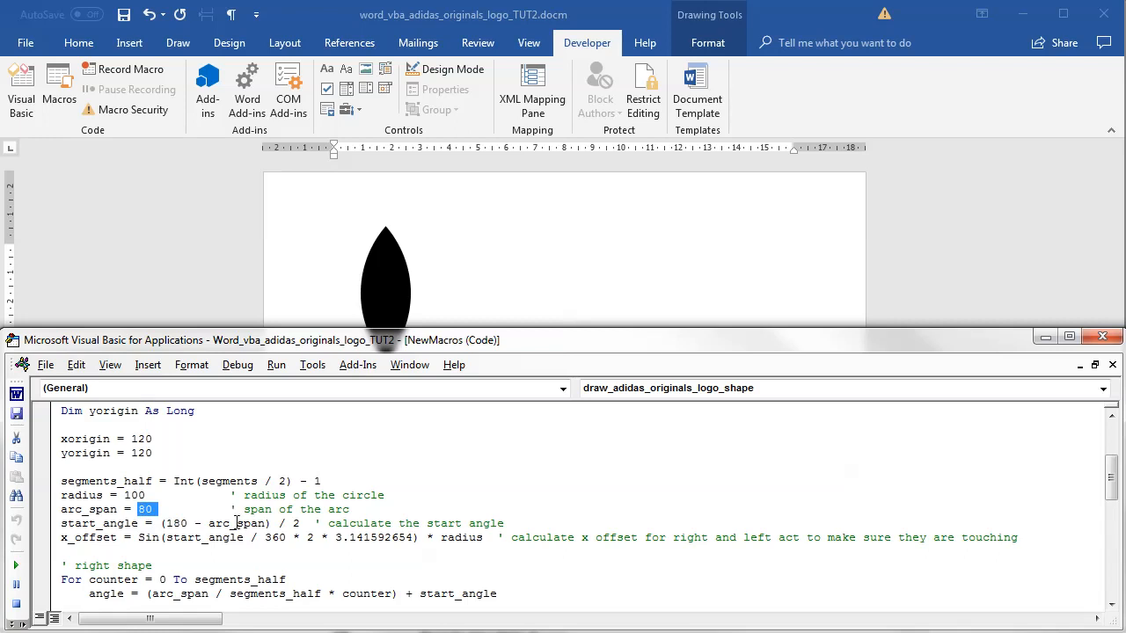
pyautogui.write('120')
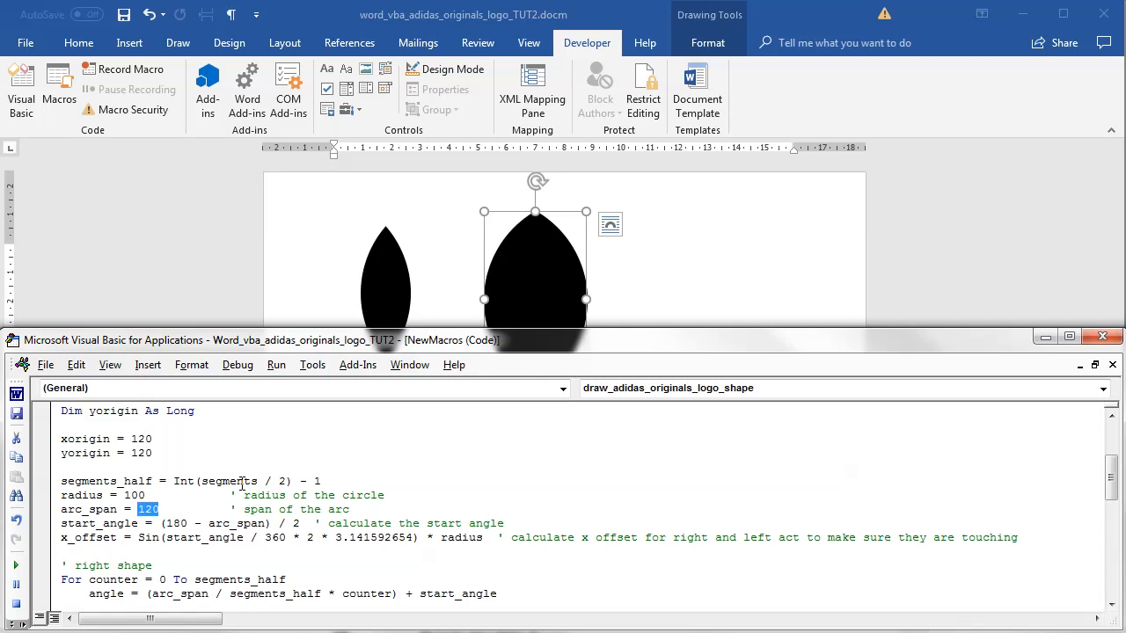
pyautogui.write('180')
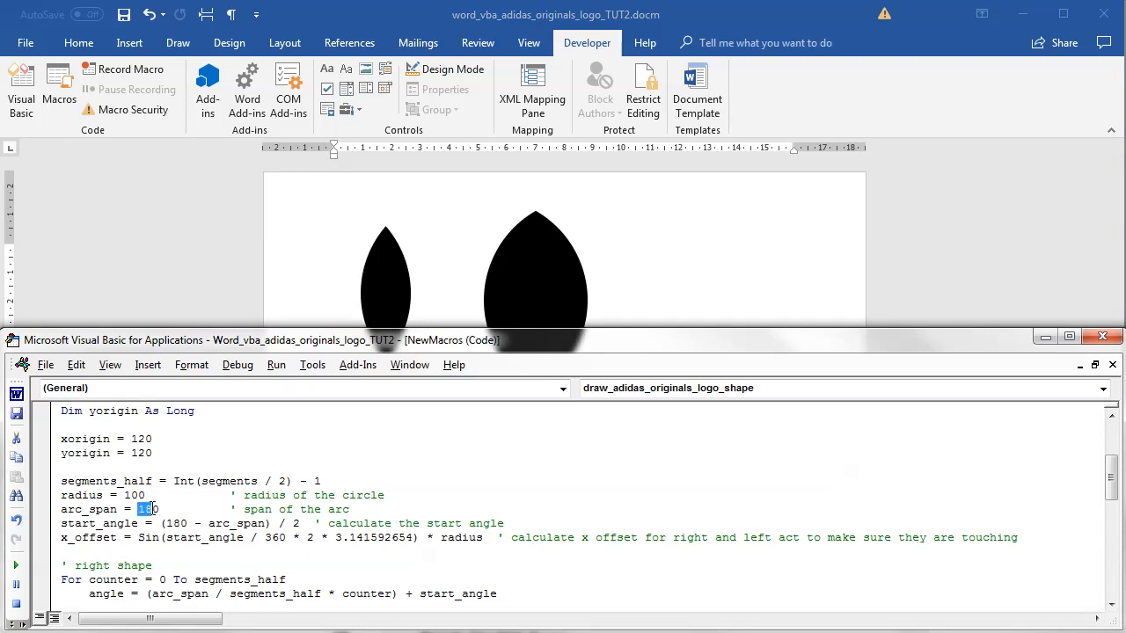
pyautogui.write('250')
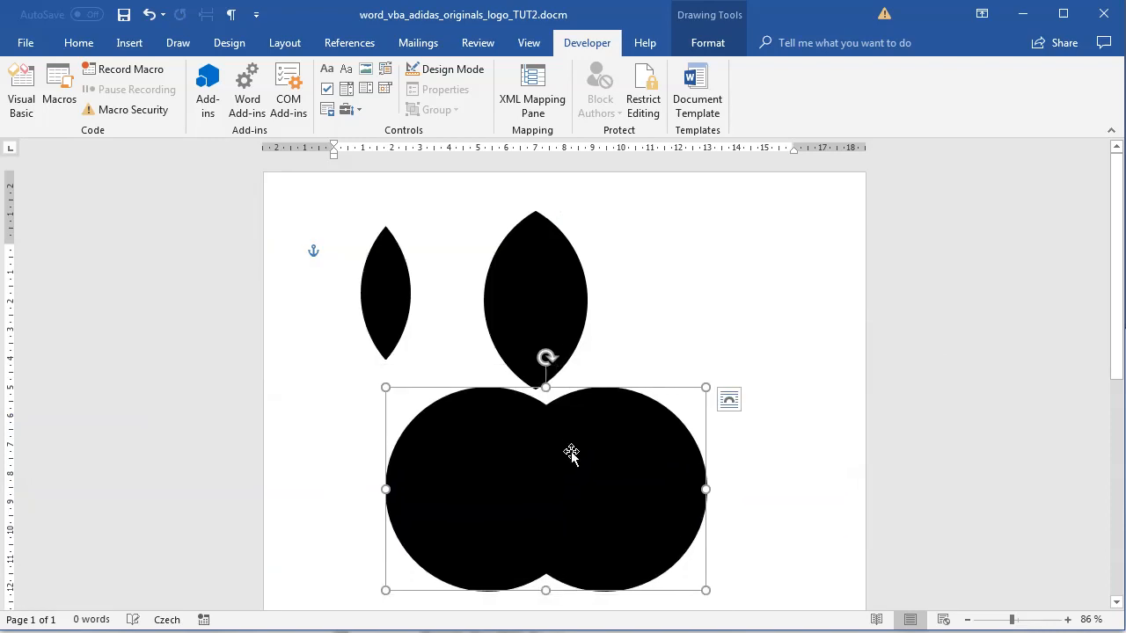
# Set arc_span back to 120 in the macro code
pyautogui.press('Delete')
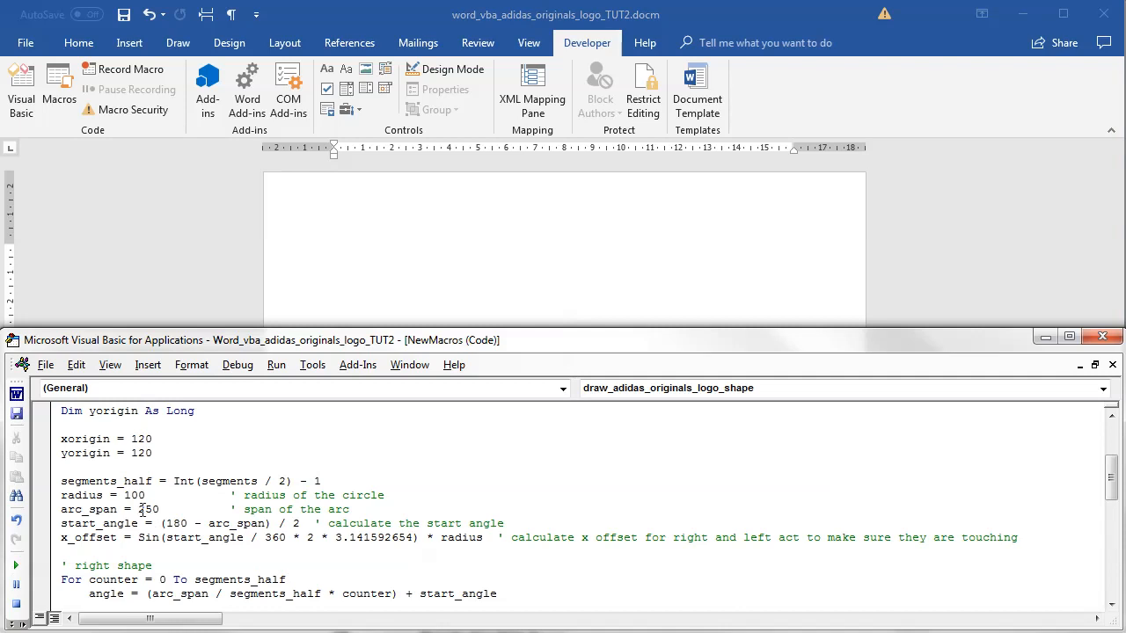
pyautogui.doubleClick(148, 510)
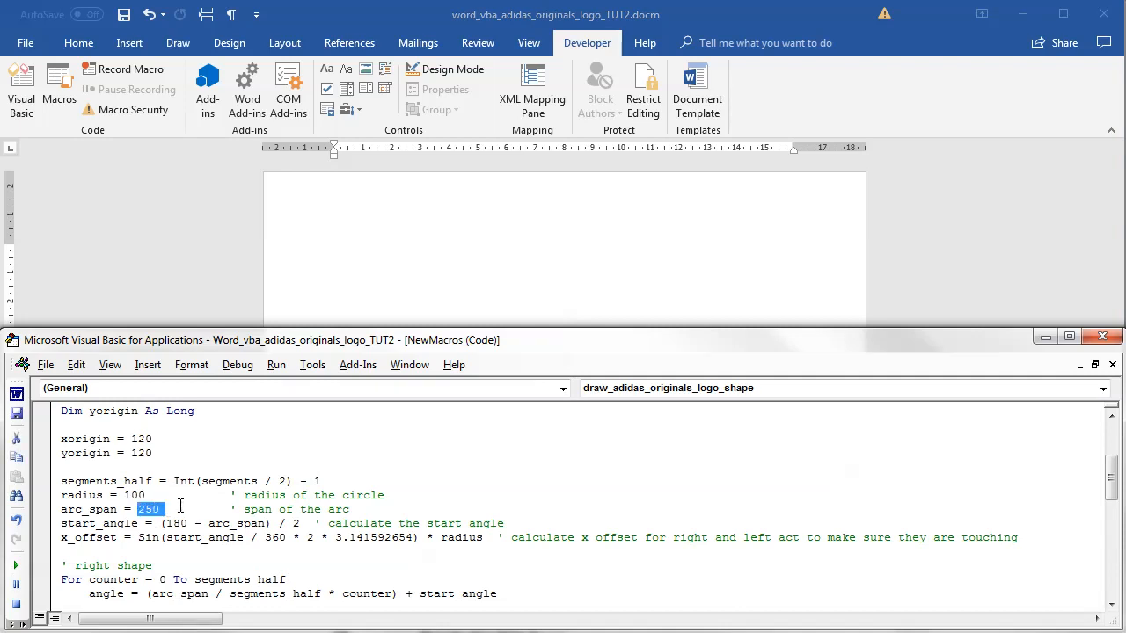
pyautogui.write('120')
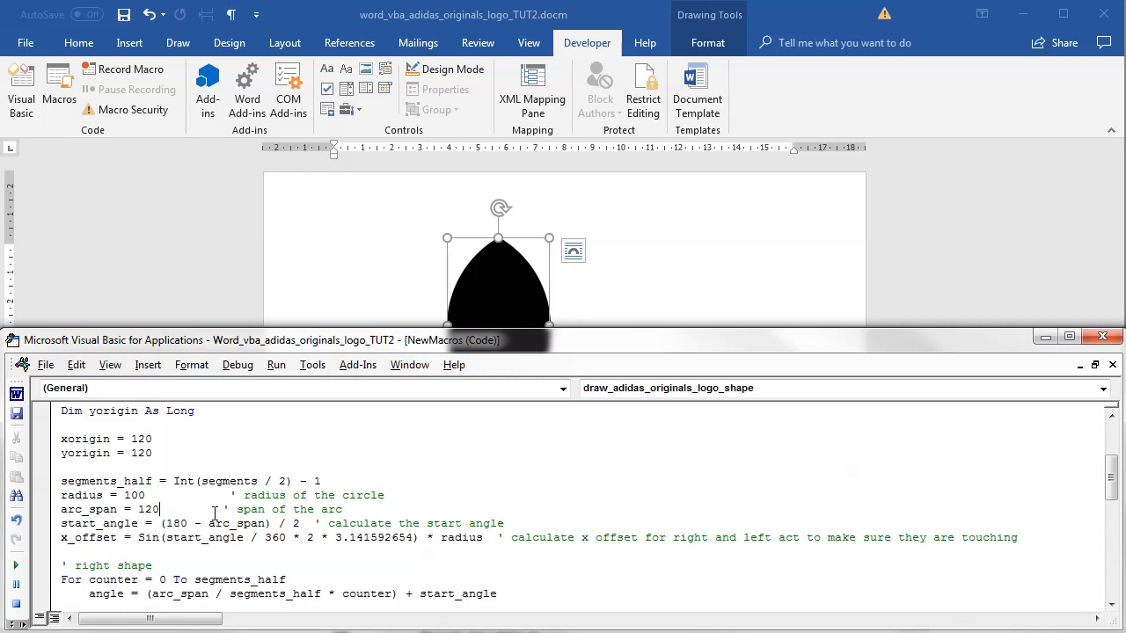
# Return to the Word document with the black lens shape among the orange circles
pyautogui.press('backspace')
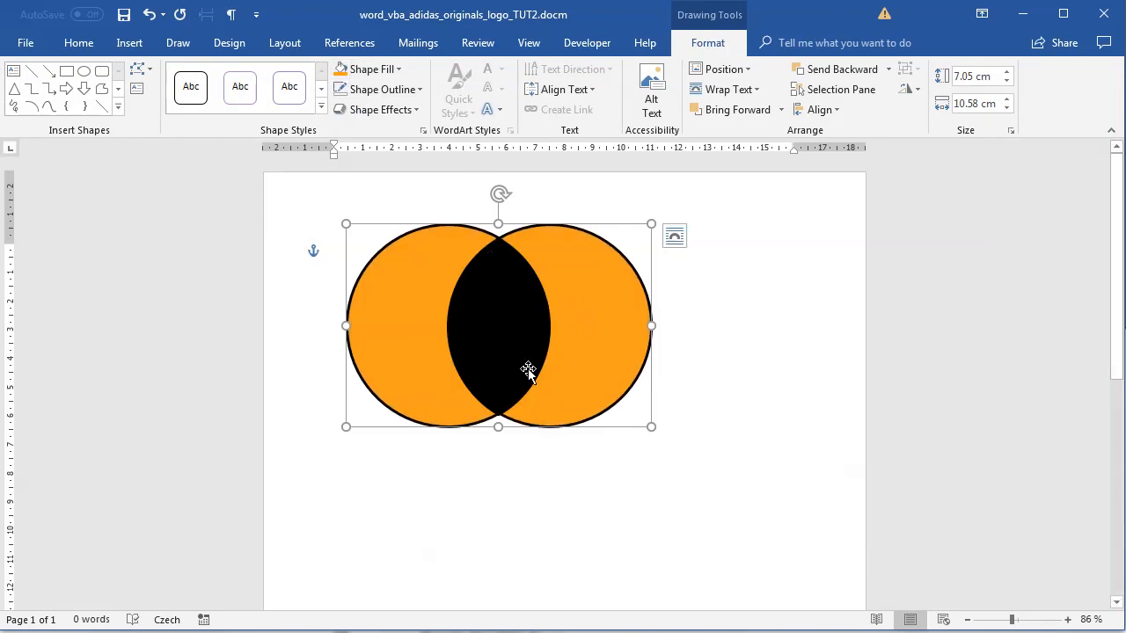
pyautogui.moveTo(580, 373)
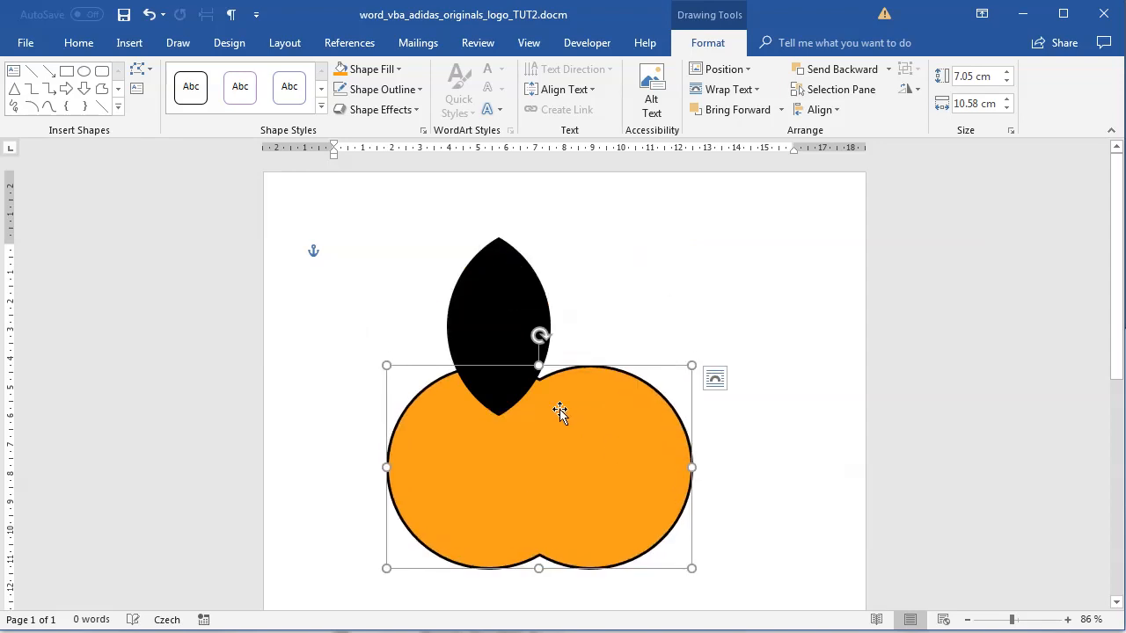
pyautogui.moveTo(555, 486)
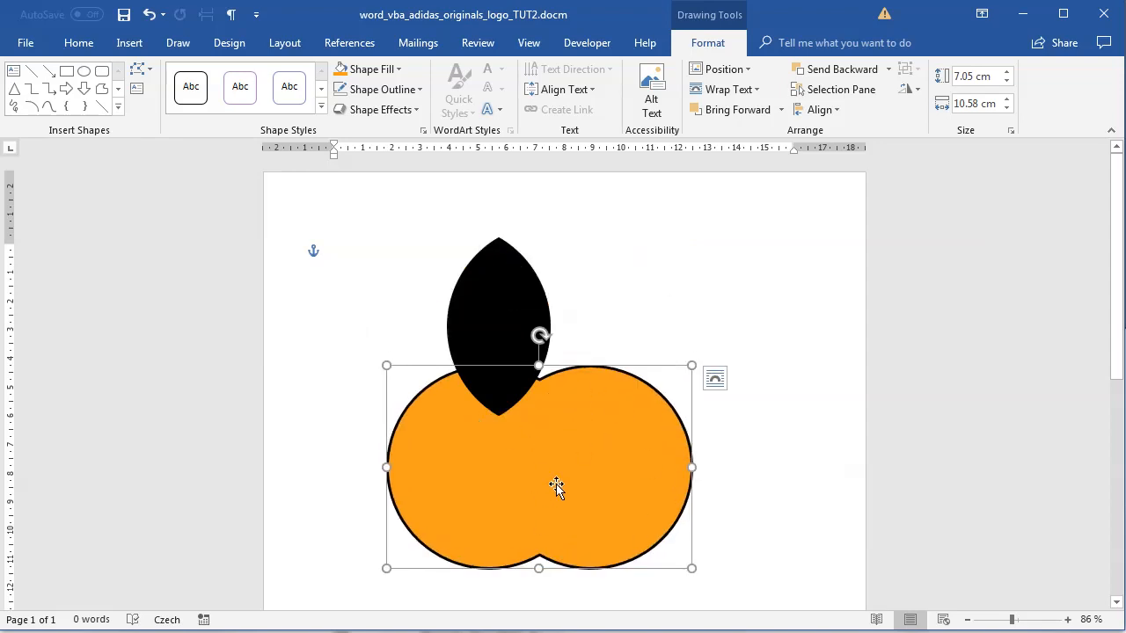